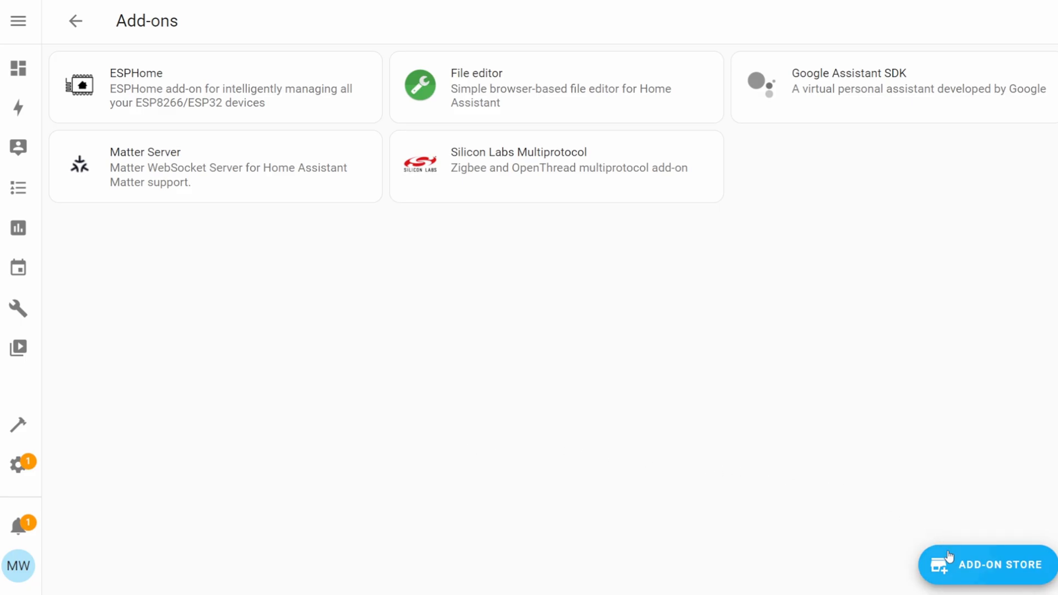
- Search the add-on store for 'ssh' and open the SSH & Web Terminal add-on
left_click(996, 565)
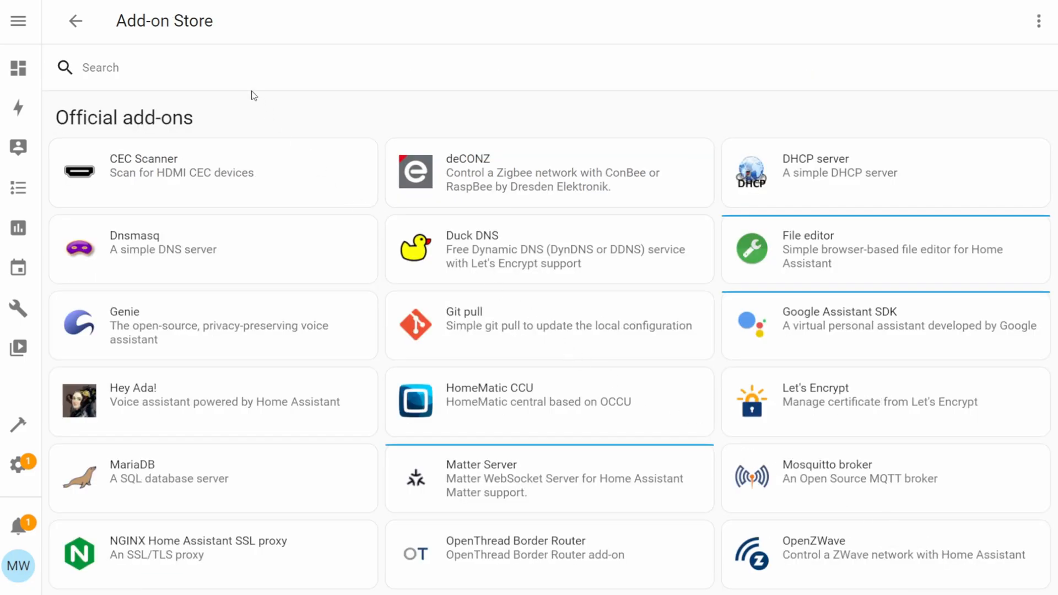
type("ssh")
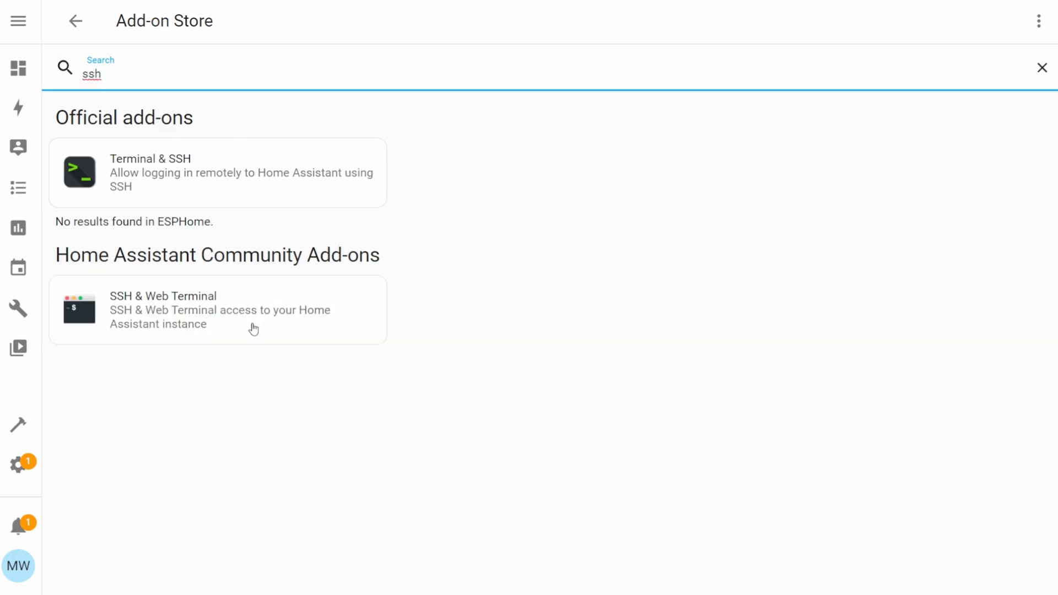
left_click(217, 310)
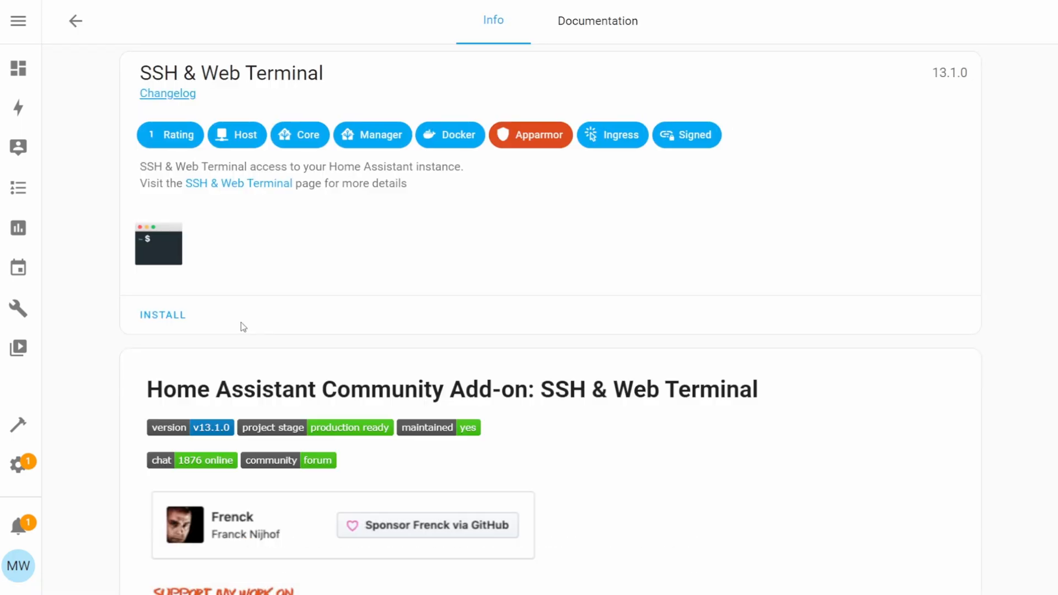
- Install SSH & Web Terminal with Watchdog and Show in sidebar both switched on
left_click(162, 315)
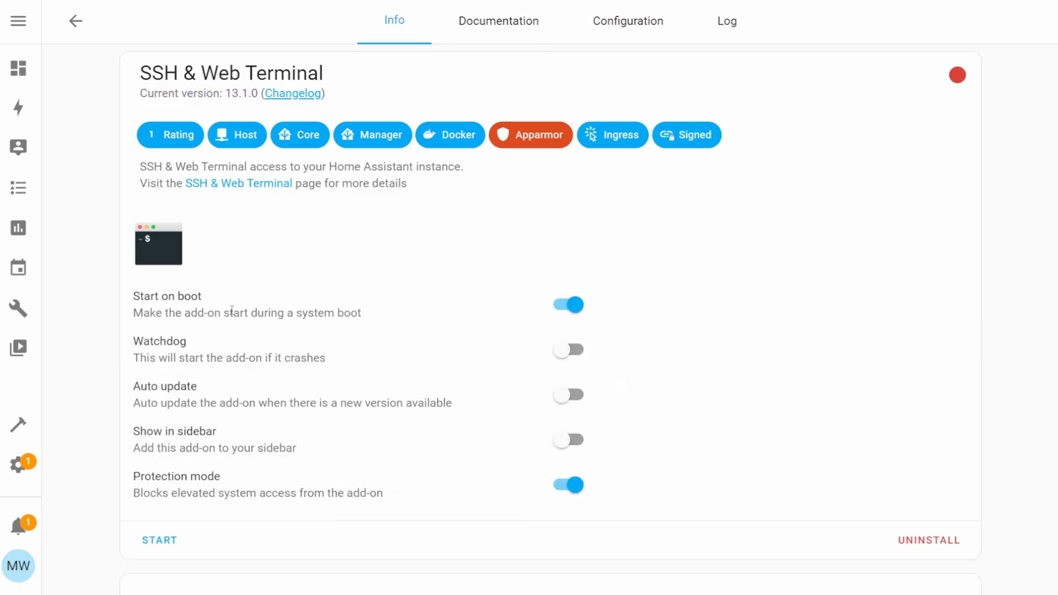
mouse_move(563, 349)
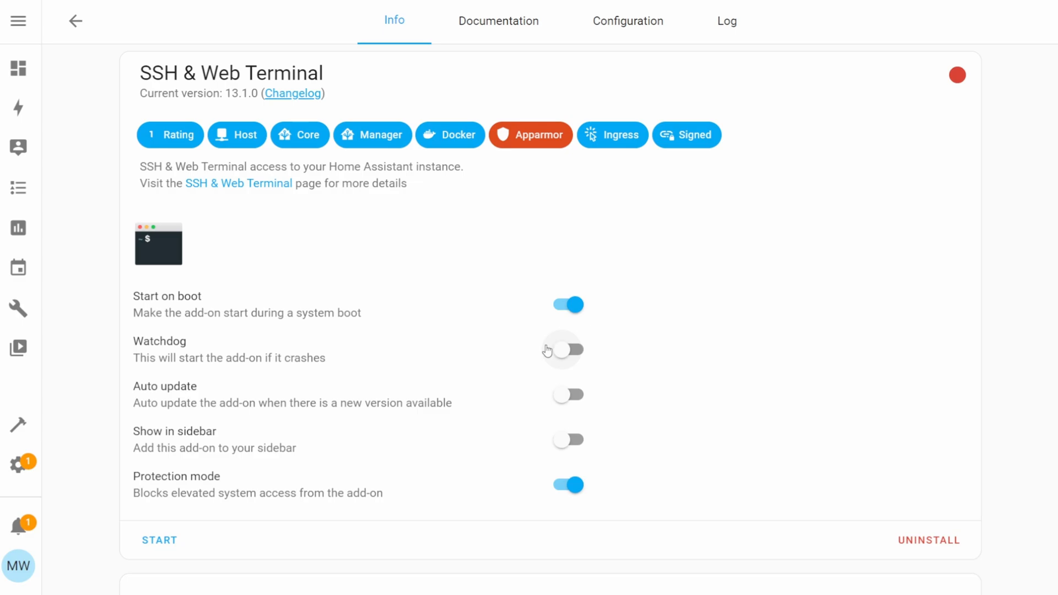
left_click(567, 349)
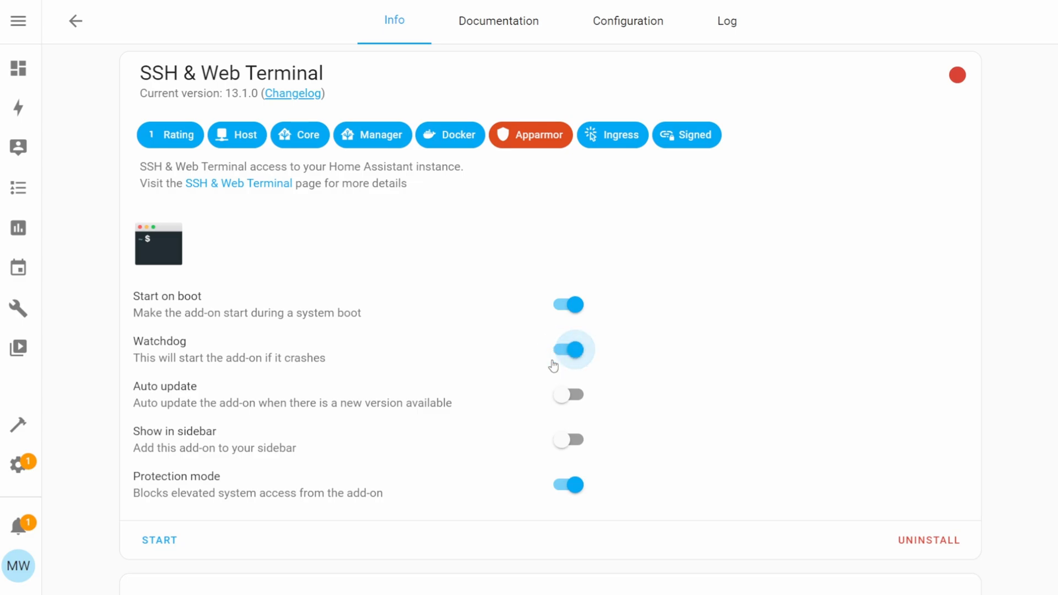
left_click(567, 439)
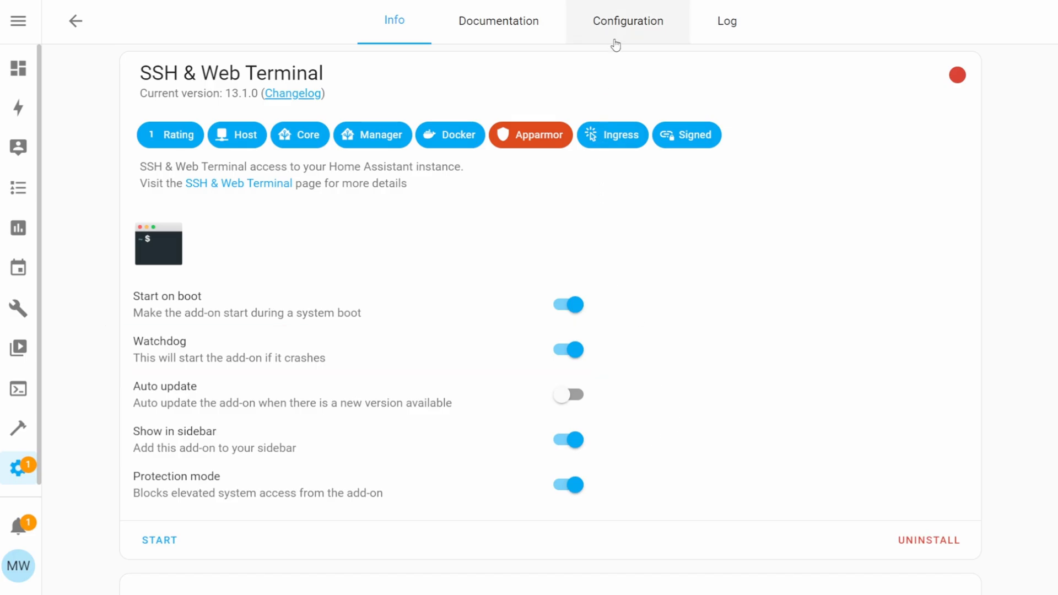
left_click(626, 21)
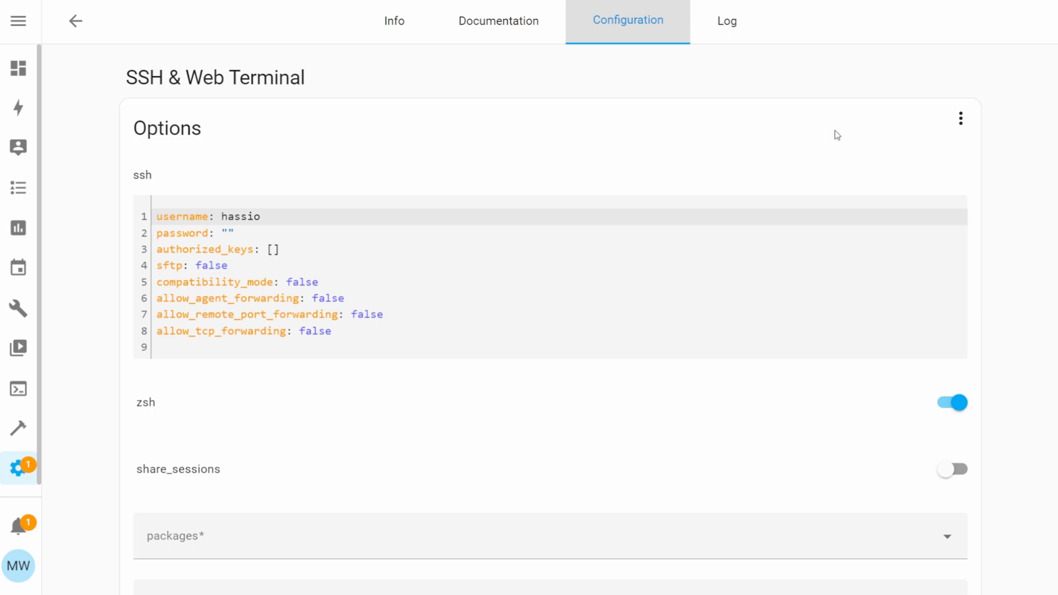
mouse_move(411, 175)
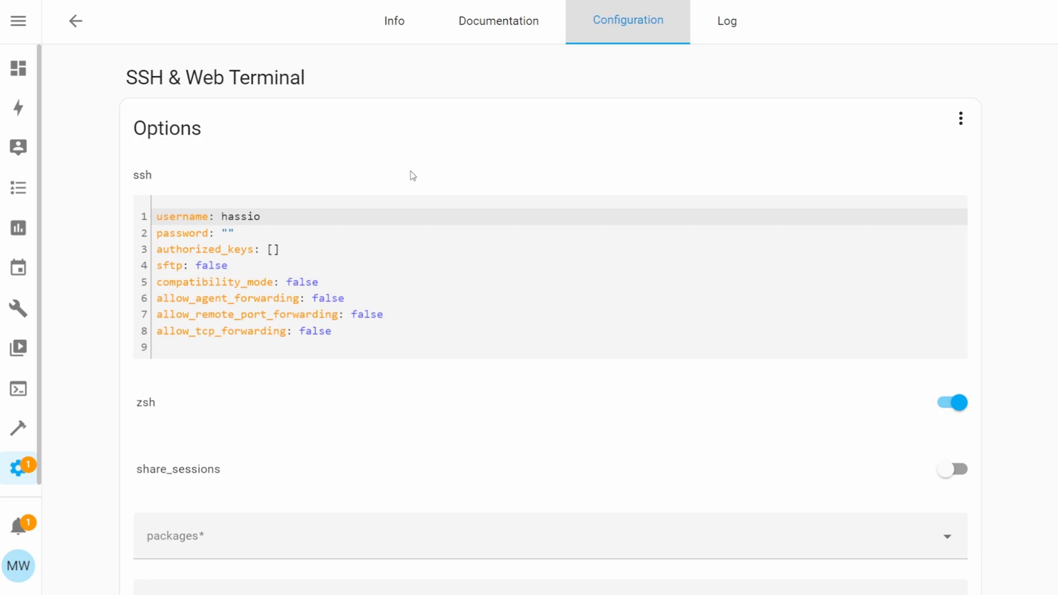
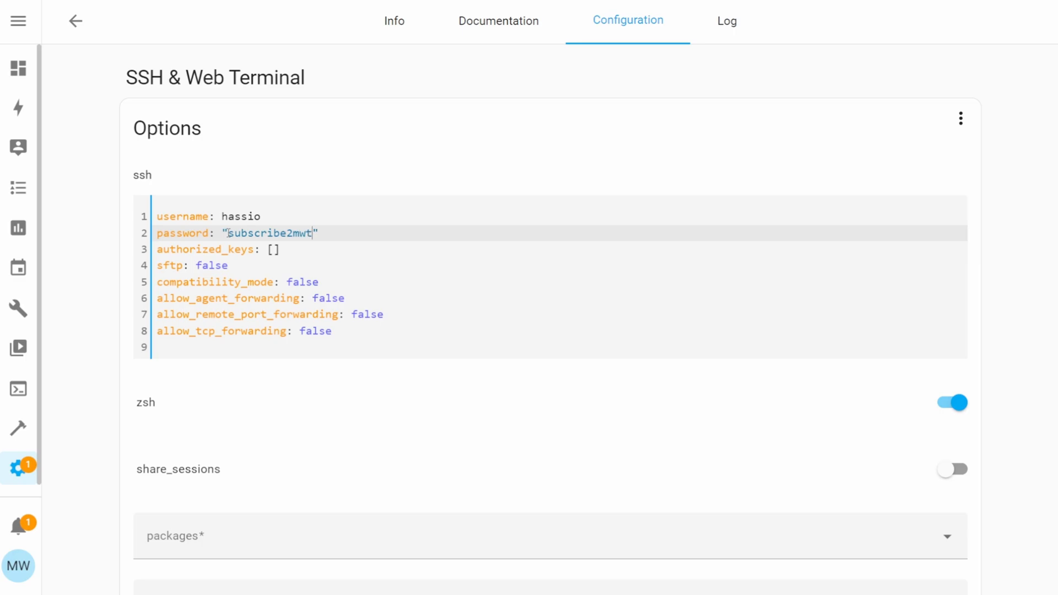
scroll("down", 3)
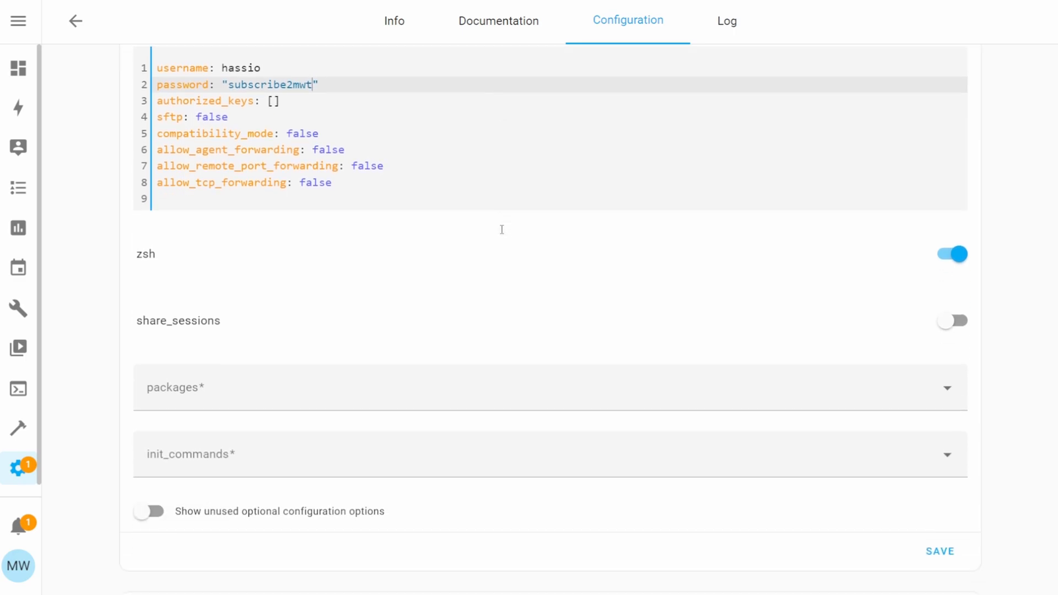
scroll("down", 3)
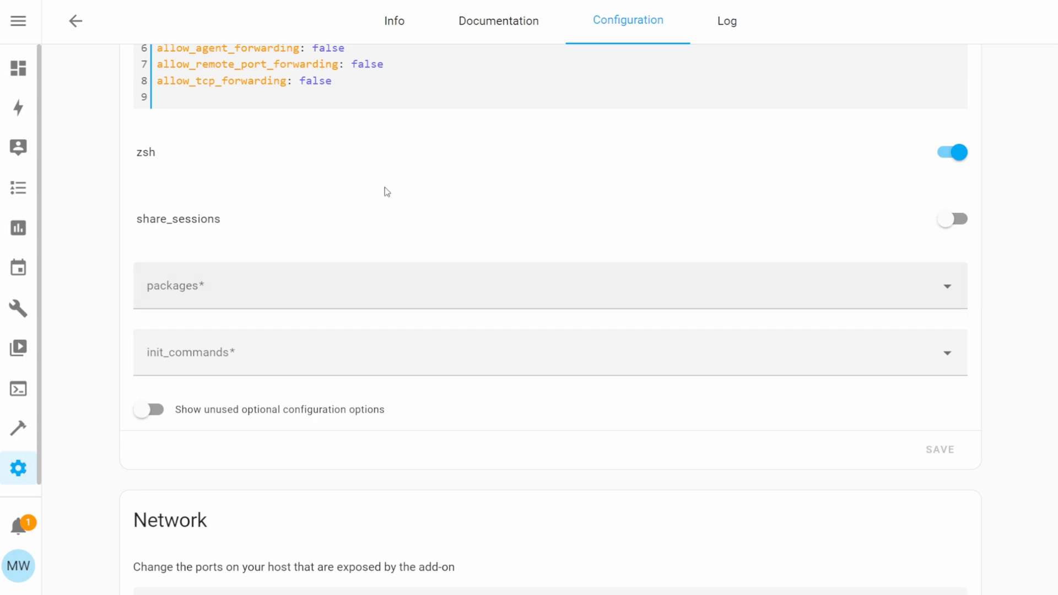
left_click(394, 20)
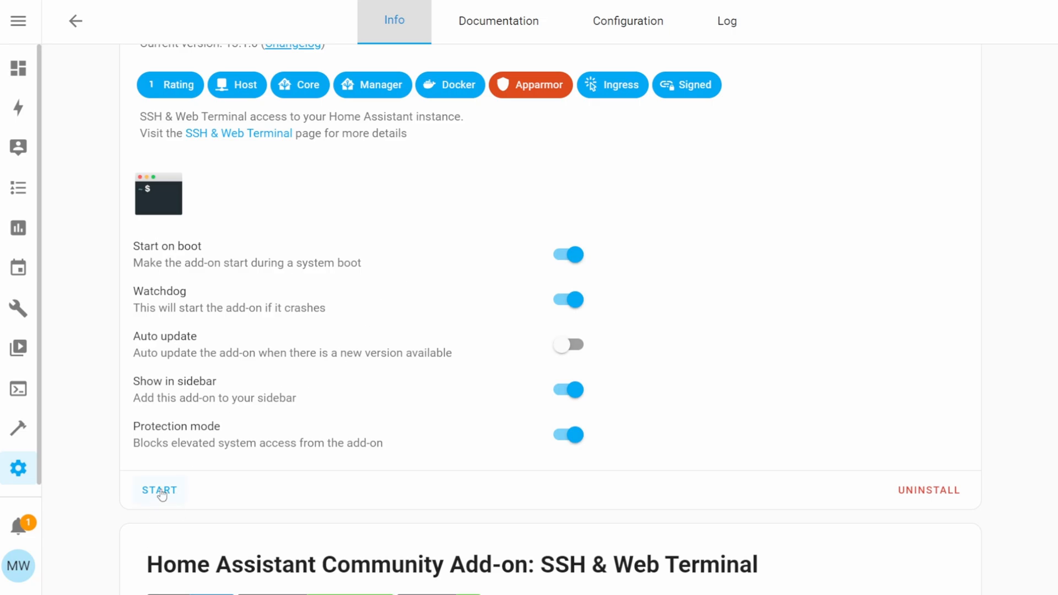
- Start SSH & Web Terminal, retrying after the not-running warning, until it runs
left_click(159, 490)
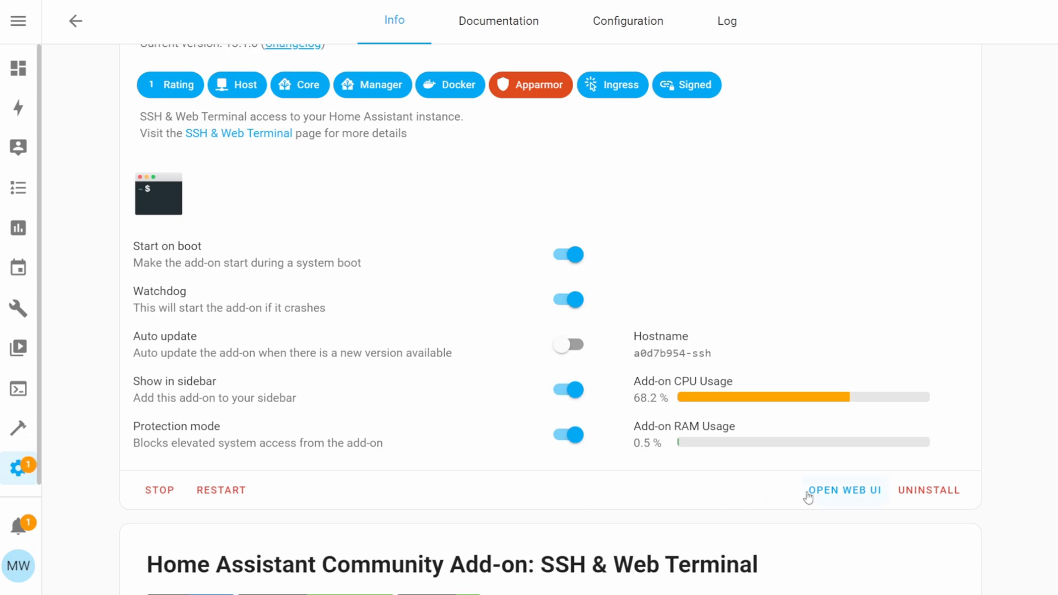
left_click(843, 489)
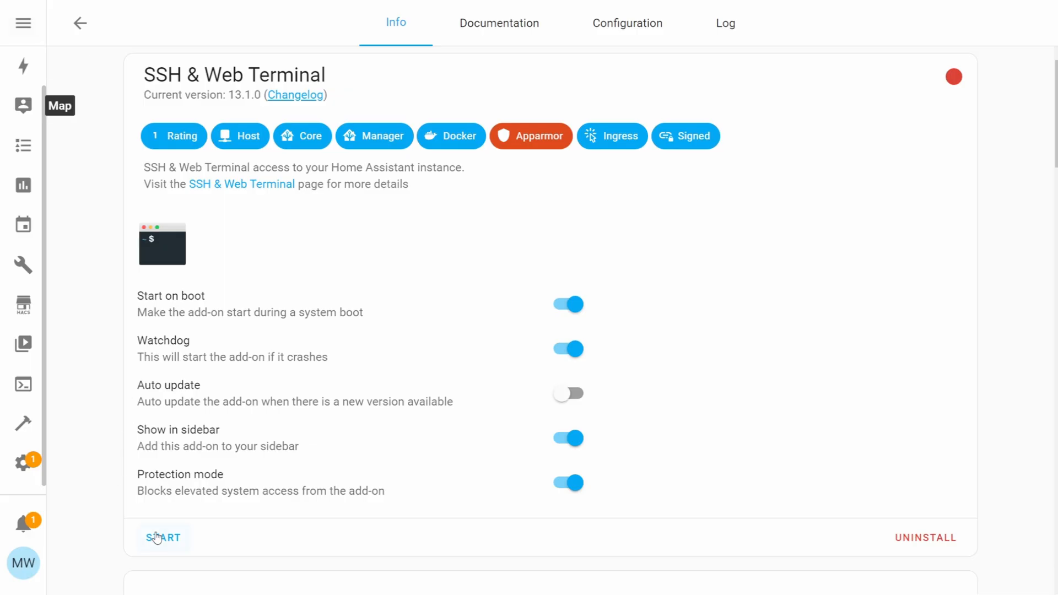
left_click(163, 537)
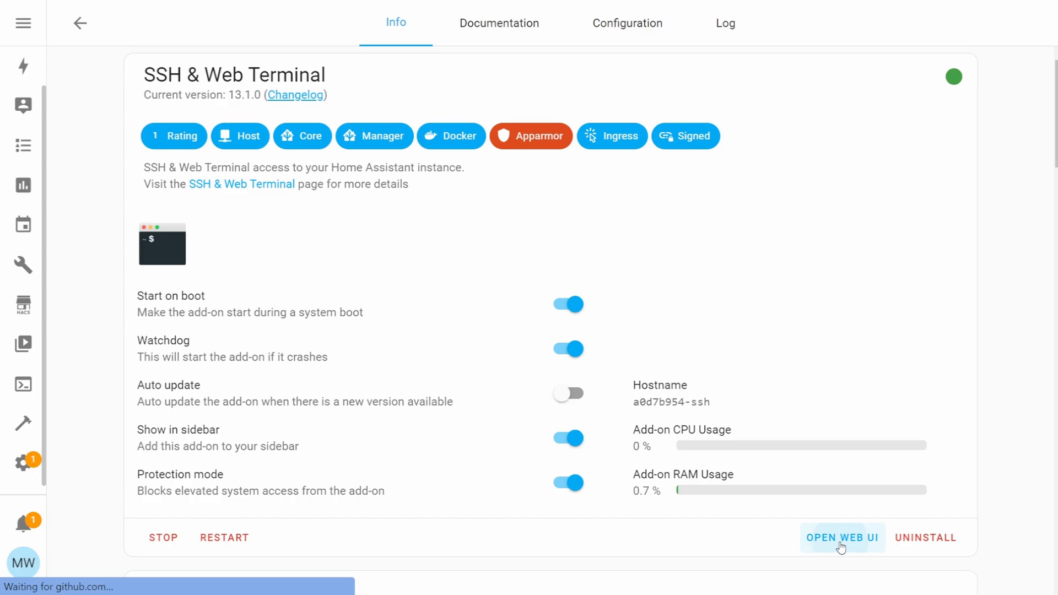
left_click(841, 537)
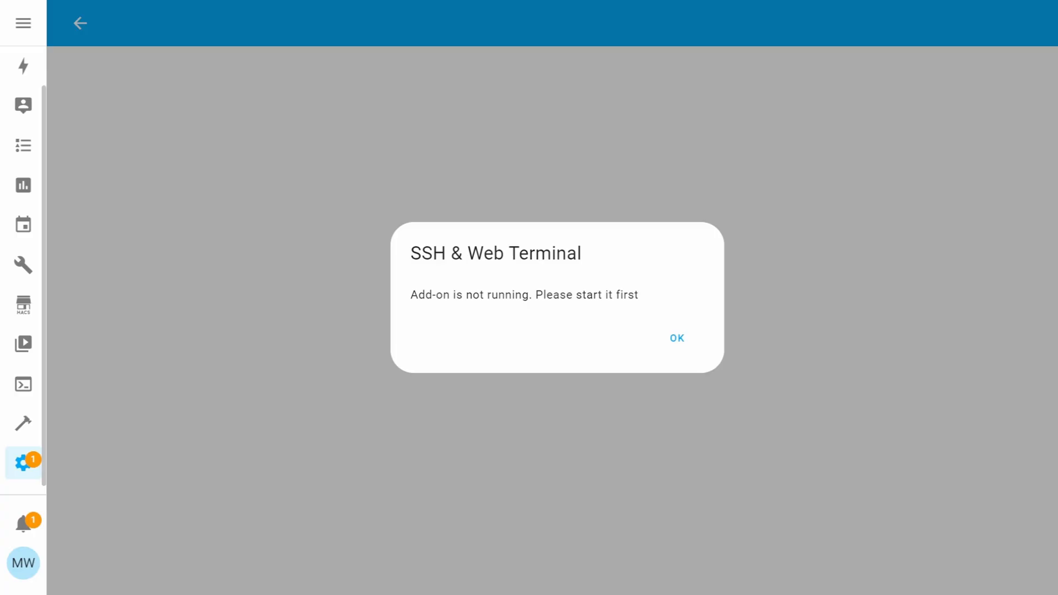
left_click(676, 338)
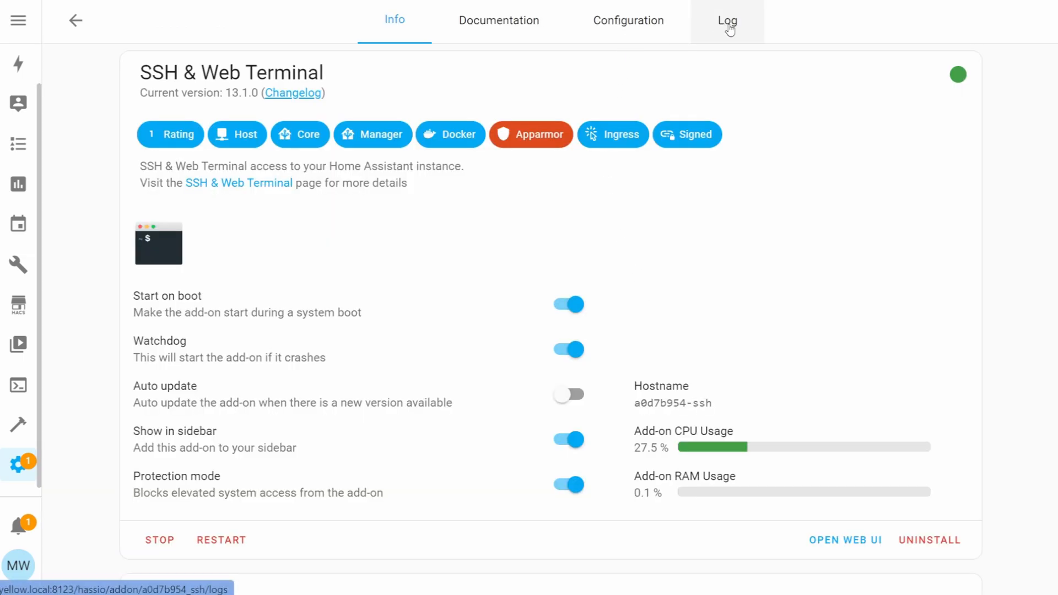
- Scroll through the SSH & Web Terminal Log tab output
left_click(727, 21)
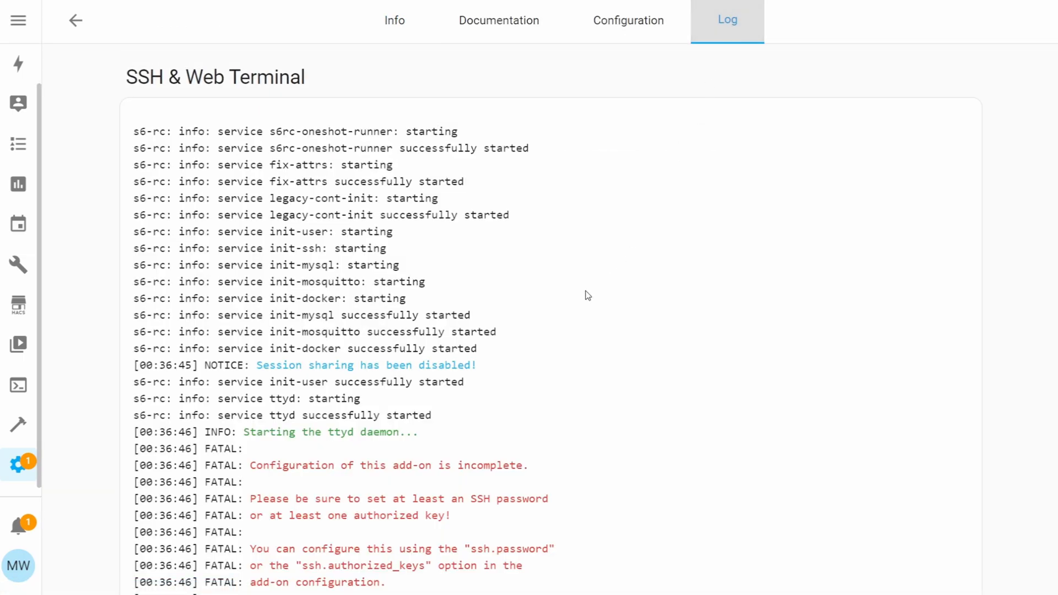
scroll("down", 3)
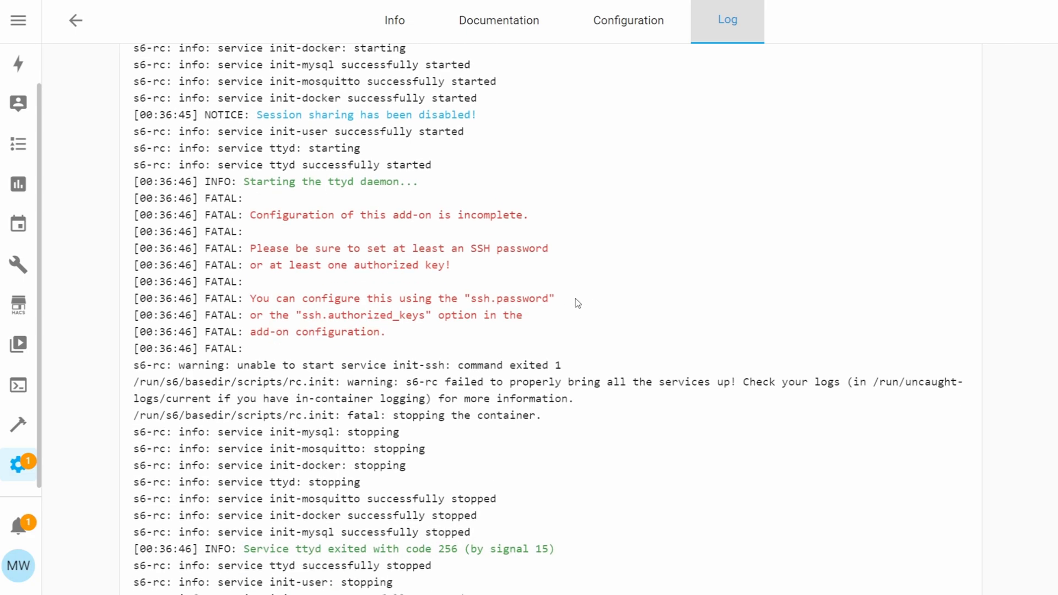
double_click(268, 247)
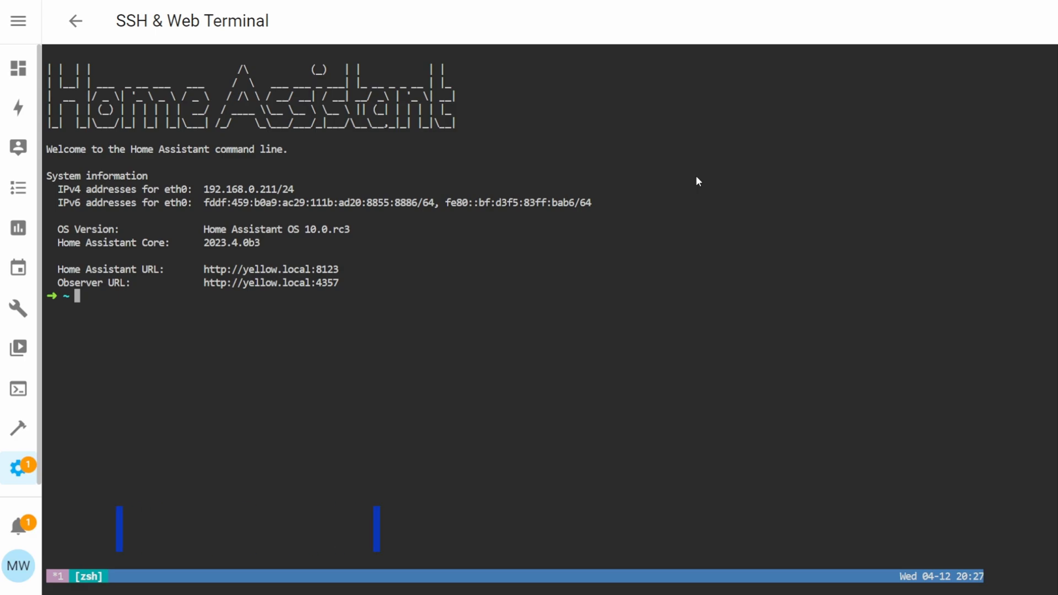
key("ctrl+shift+v")
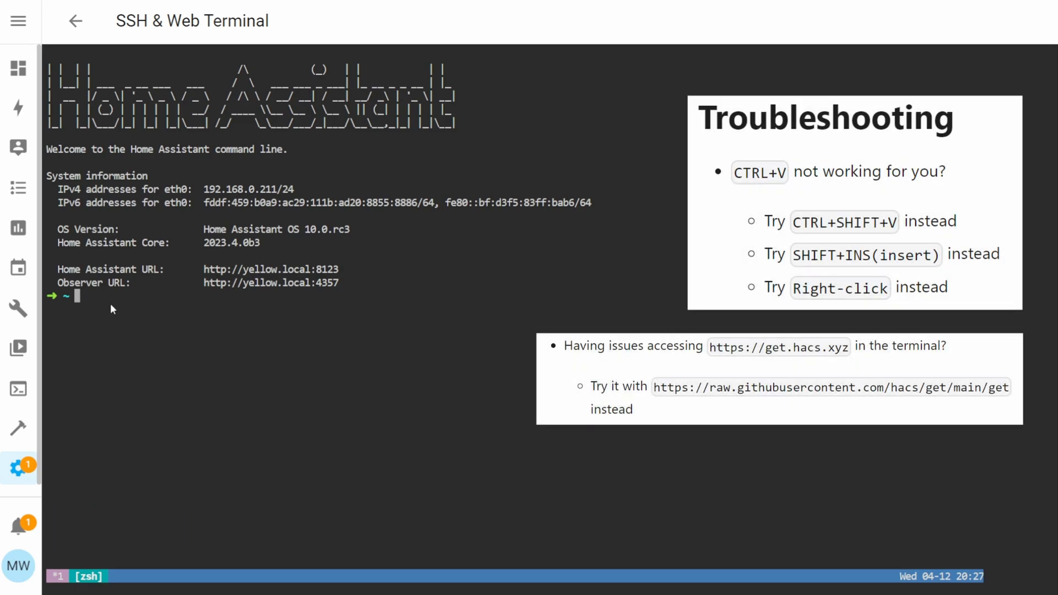
type("wget -O - https://get.hacs.xyz | bash -")
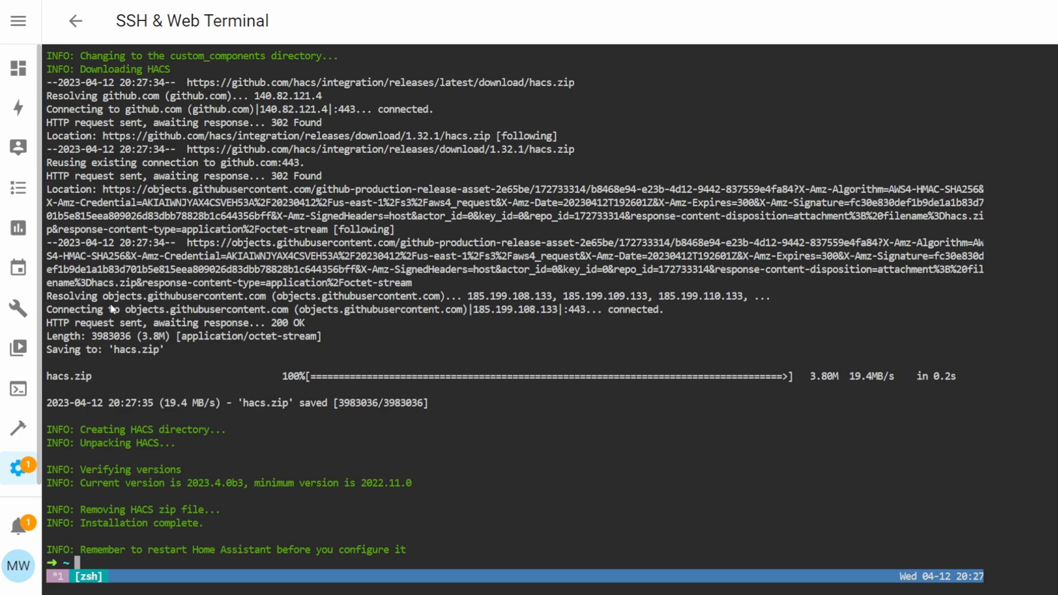
mouse_move(321, 352)
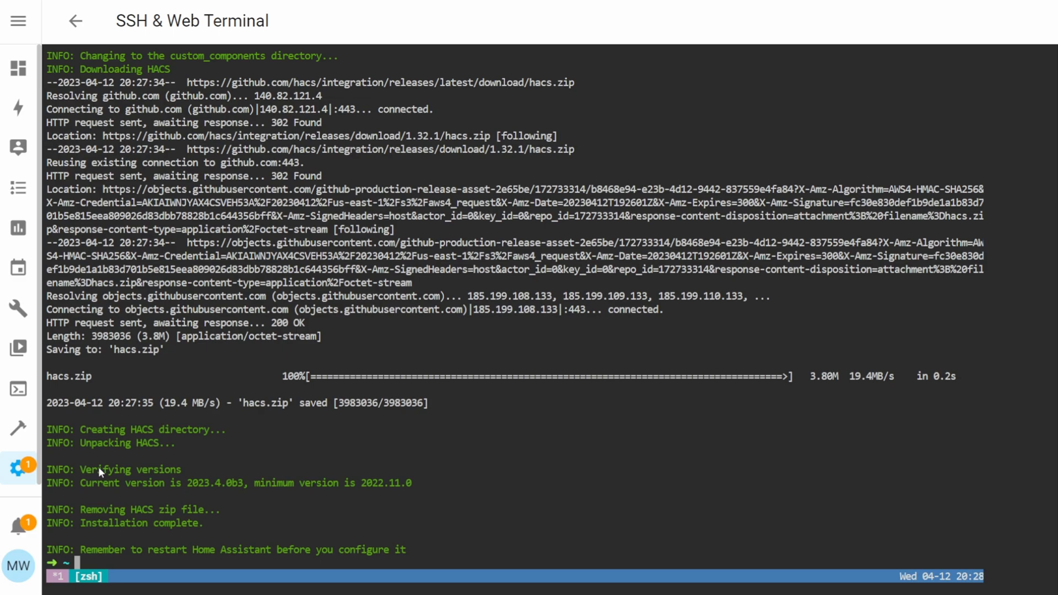
left_click(18, 467)
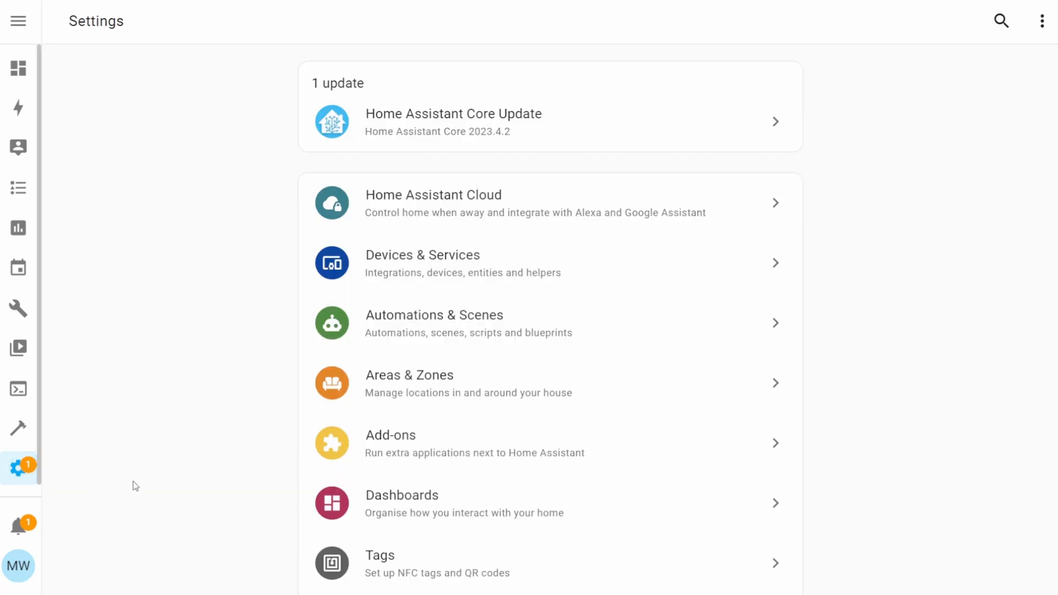
- Restart Home Assistant from the Settings menu and hard-reload the page with Ctrl+F5
left_click(1042, 21)
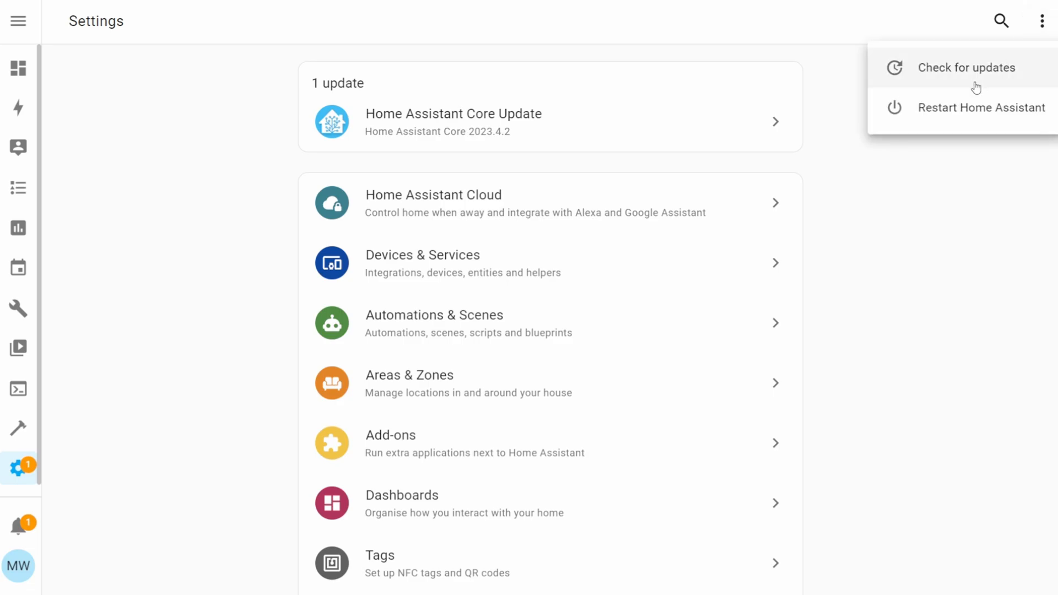
left_click(981, 107)
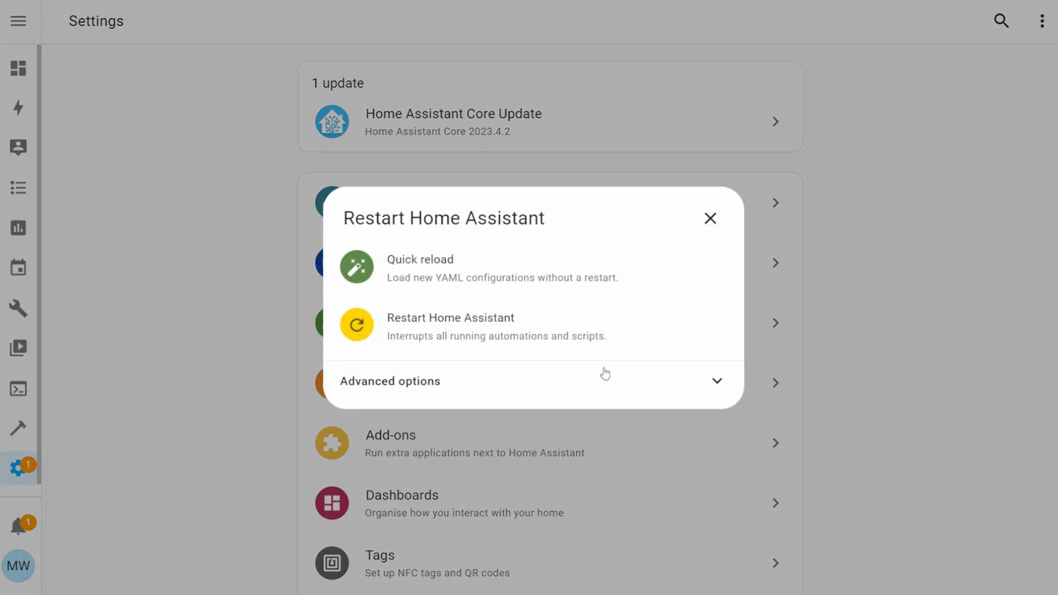
left_click(709, 218)
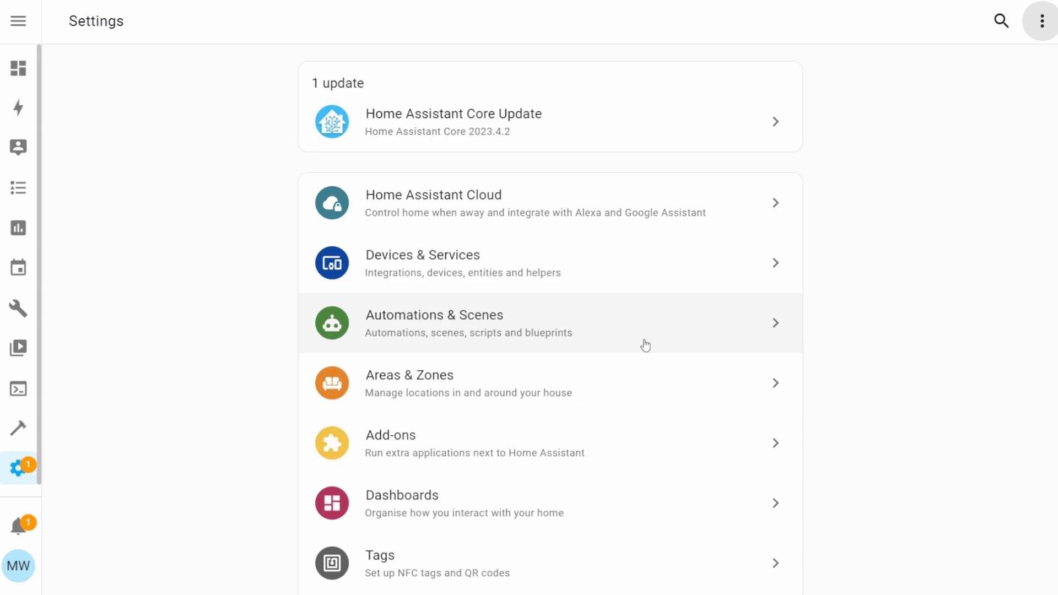
mouse_move(189, 211)
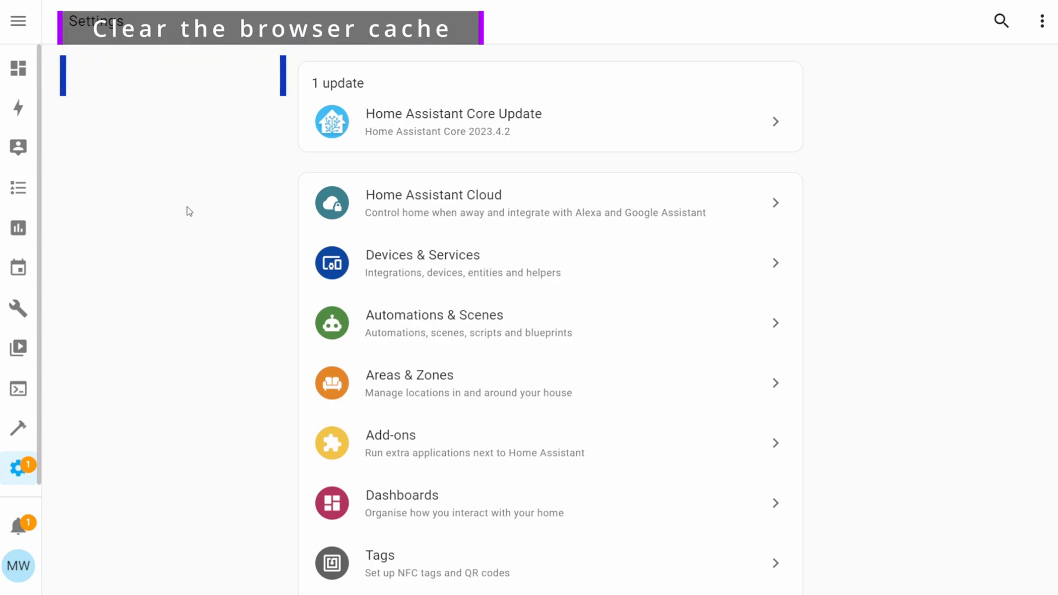
key("ctrl+F5")
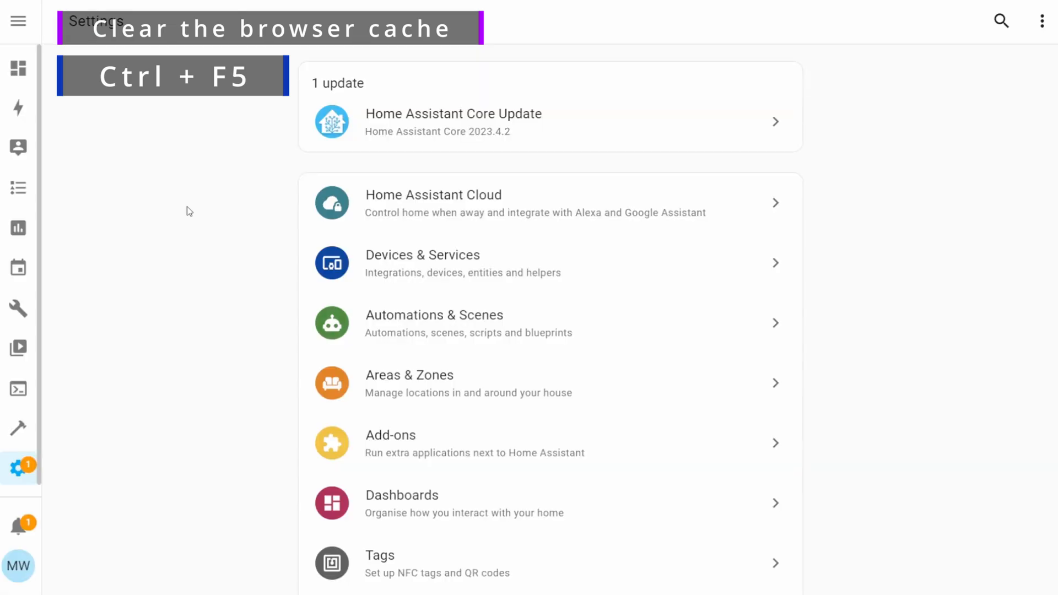
key("ctrl+f5")
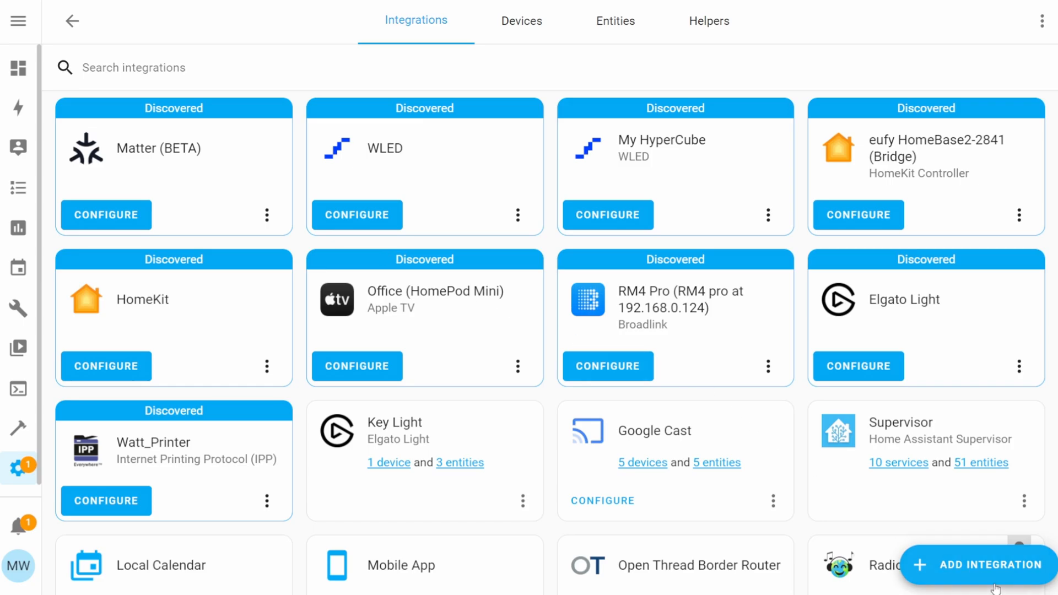
- Add a new integration by searching 'hac' and selecting HACS
left_click(989, 565)
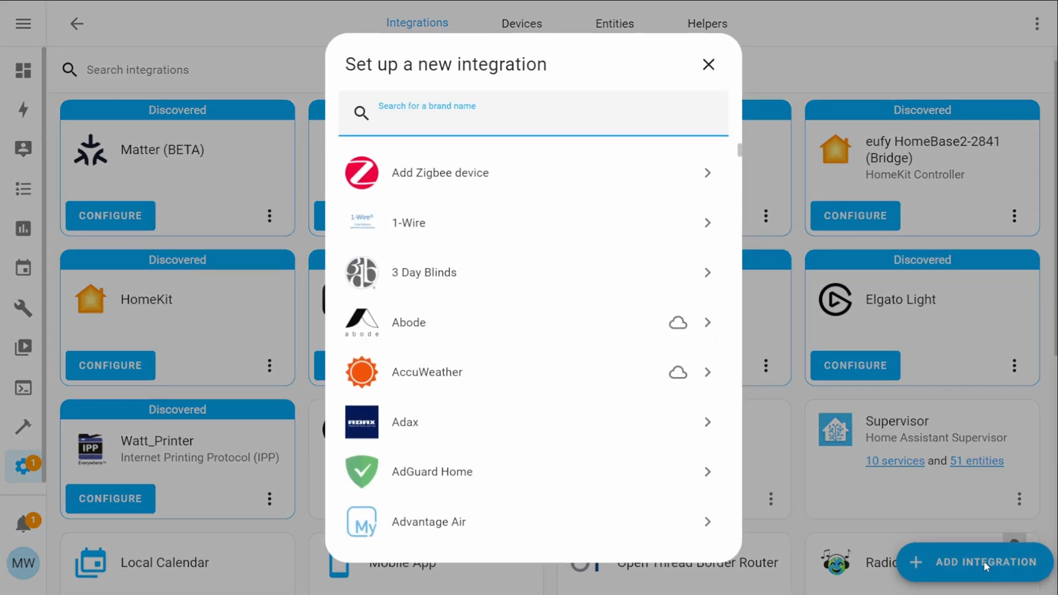
type("hac")
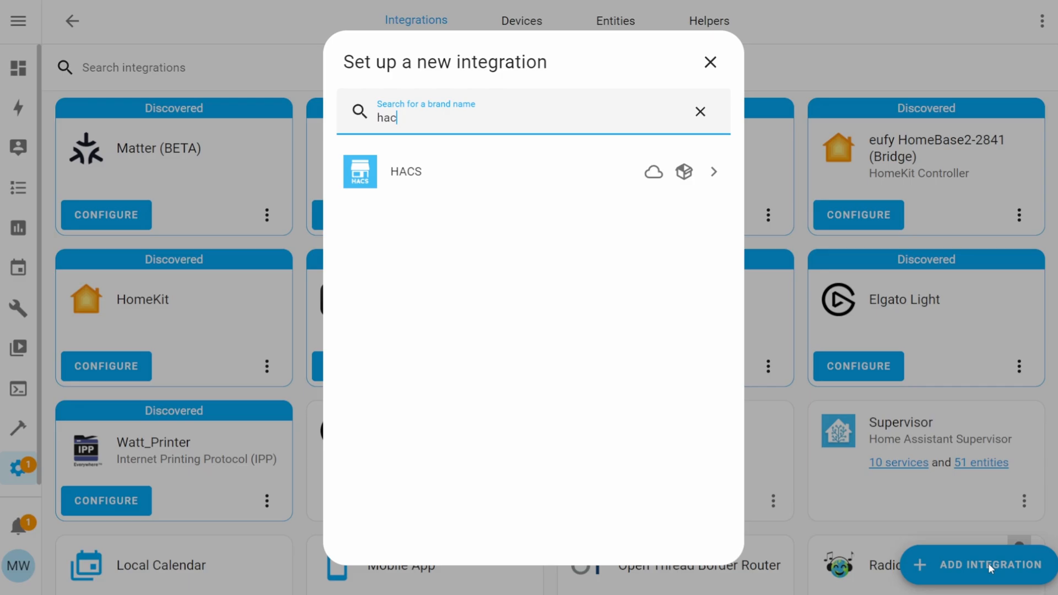
left_click(405, 171)
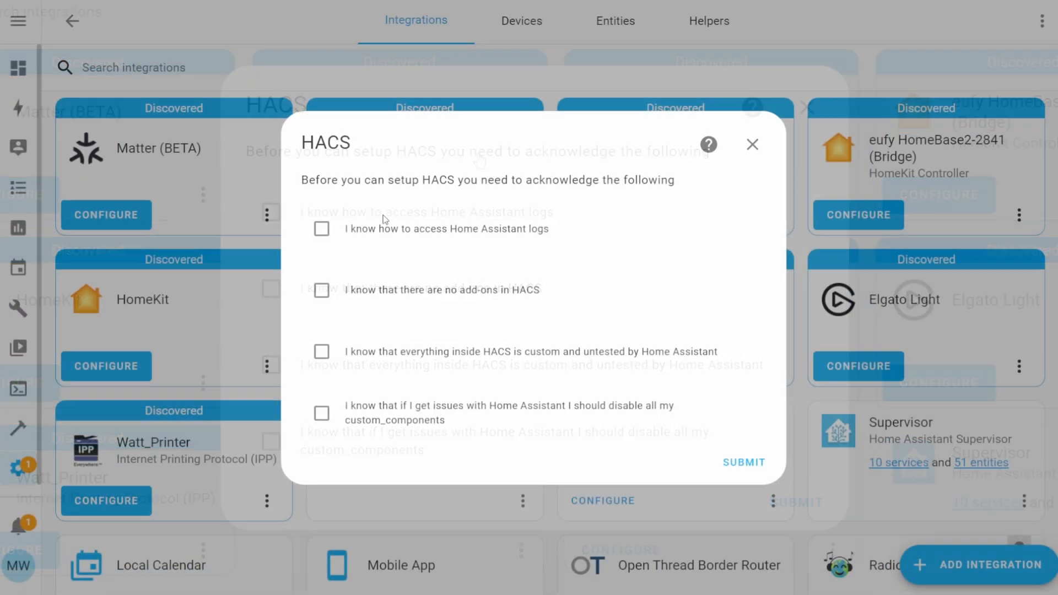
- Tick the HACS acknowledgement about knowing how to access Home Assistant logs
left_click(321, 228)
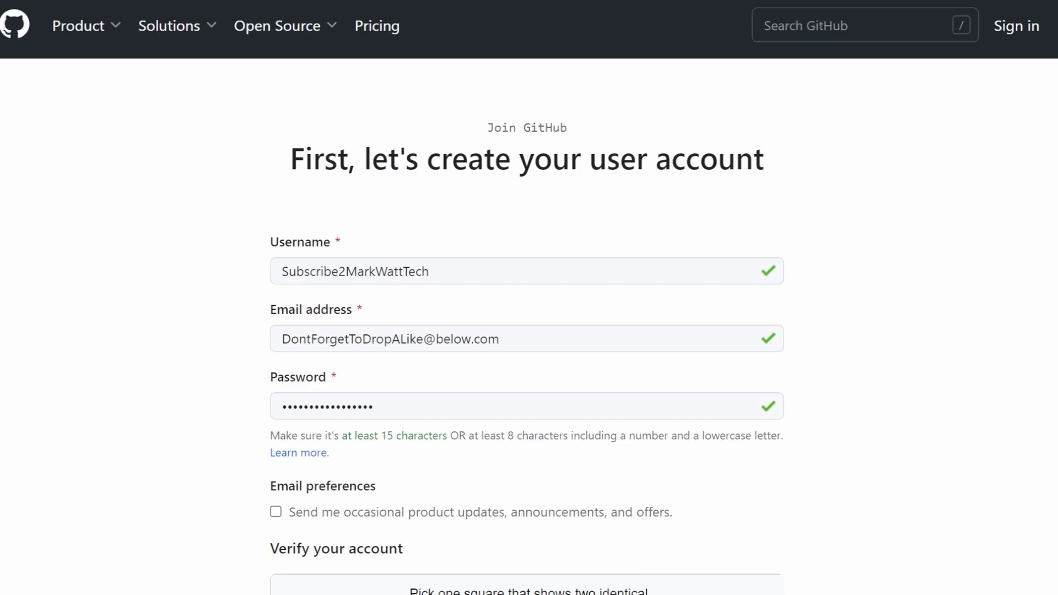
- Solve the GitHub verification puzzle and create the new account
scroll("down", 3)
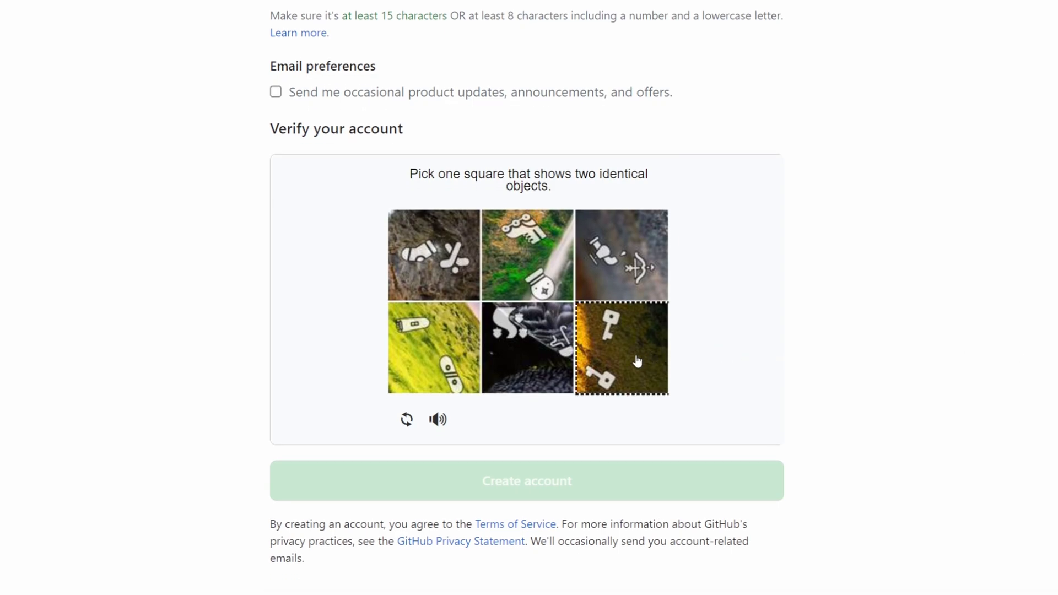
left_click(619, 347)
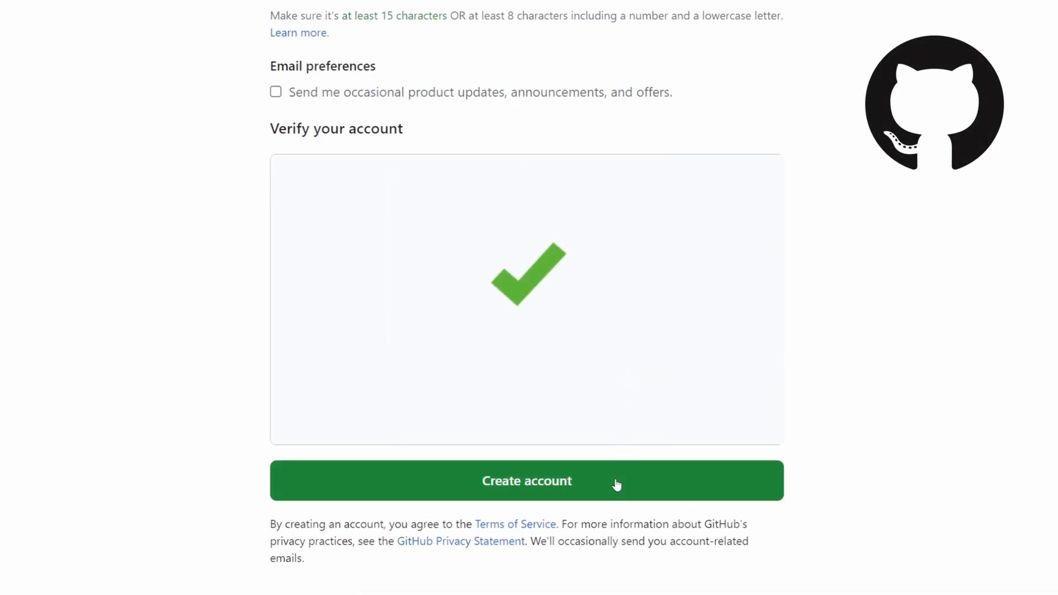
left_click(526, 480)
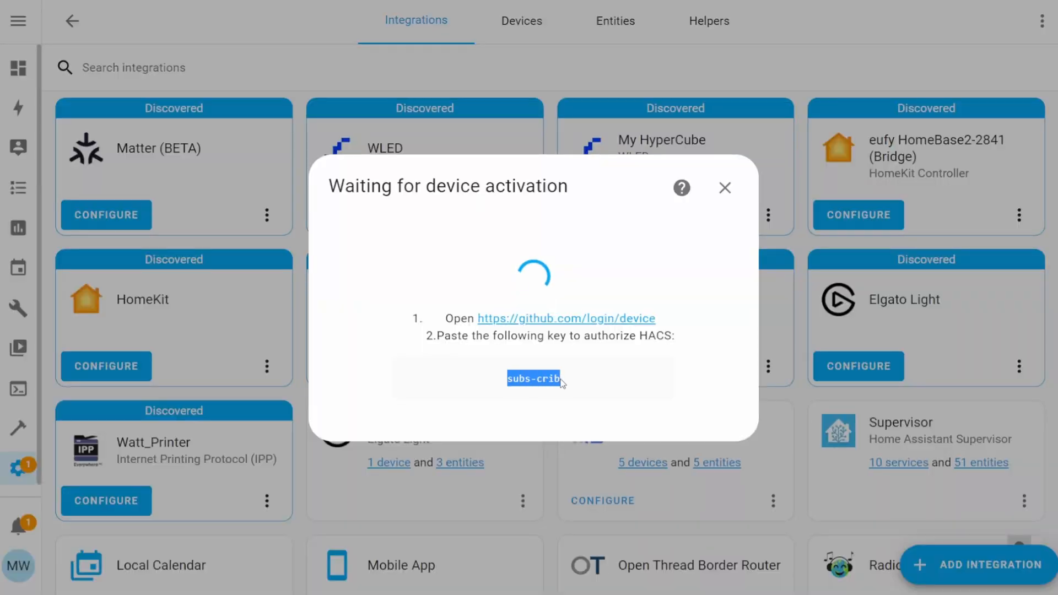
right_click(532, 379)
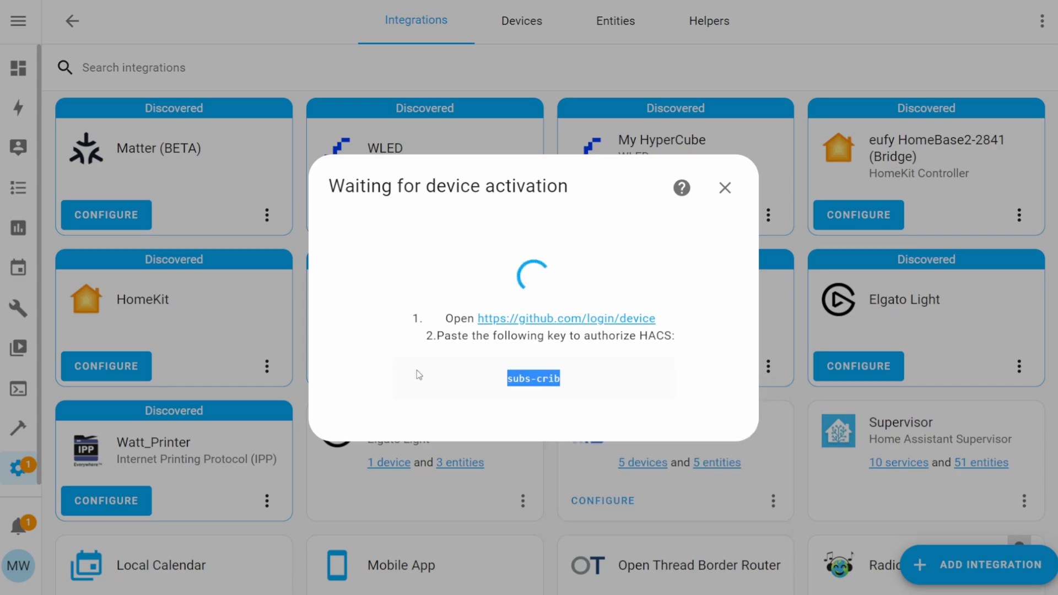
mouse_move(565, 318)
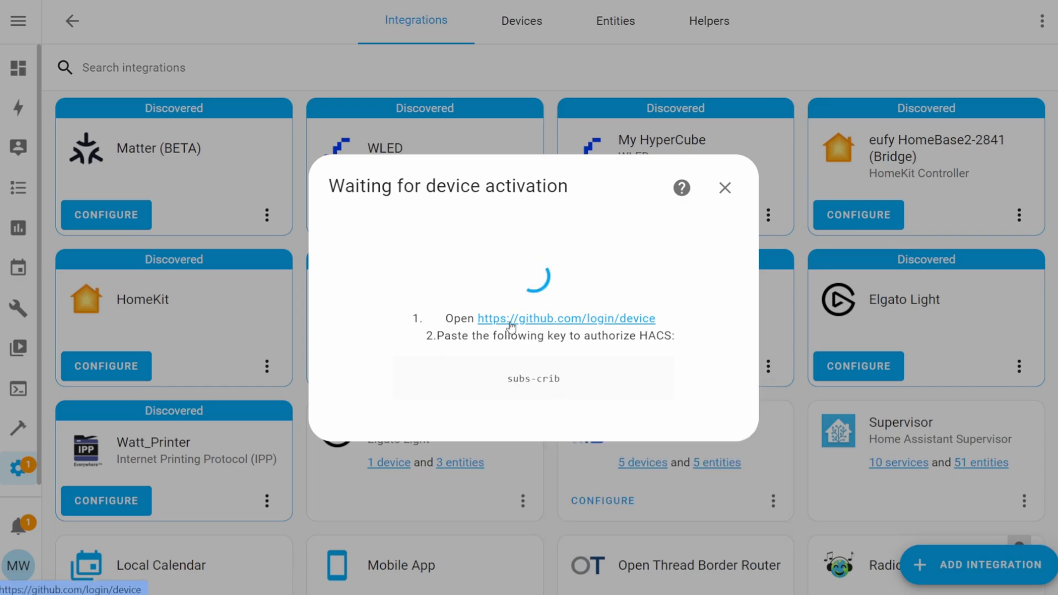
left_click(565, 318)
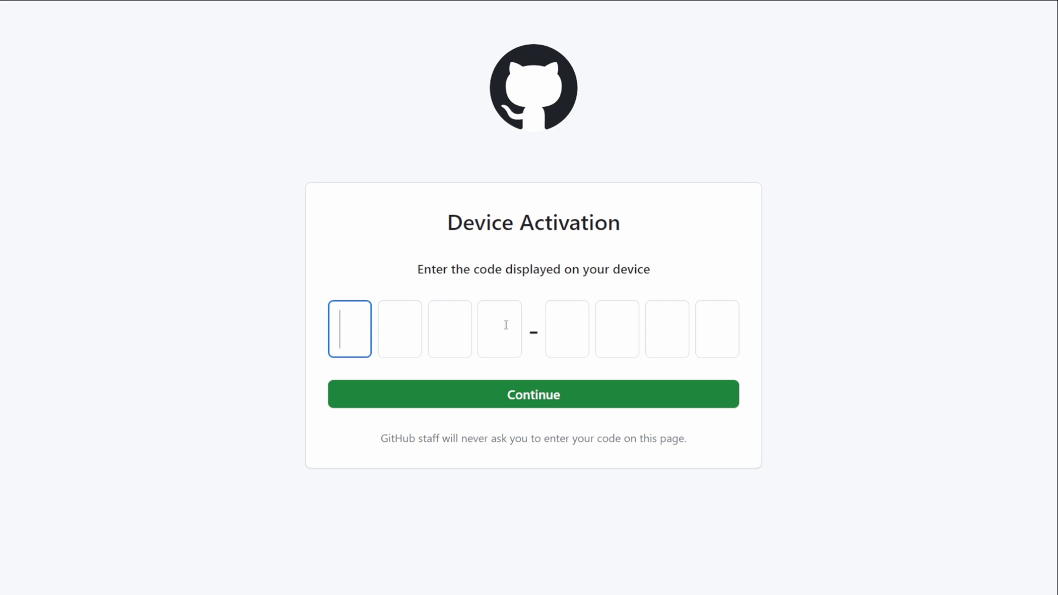
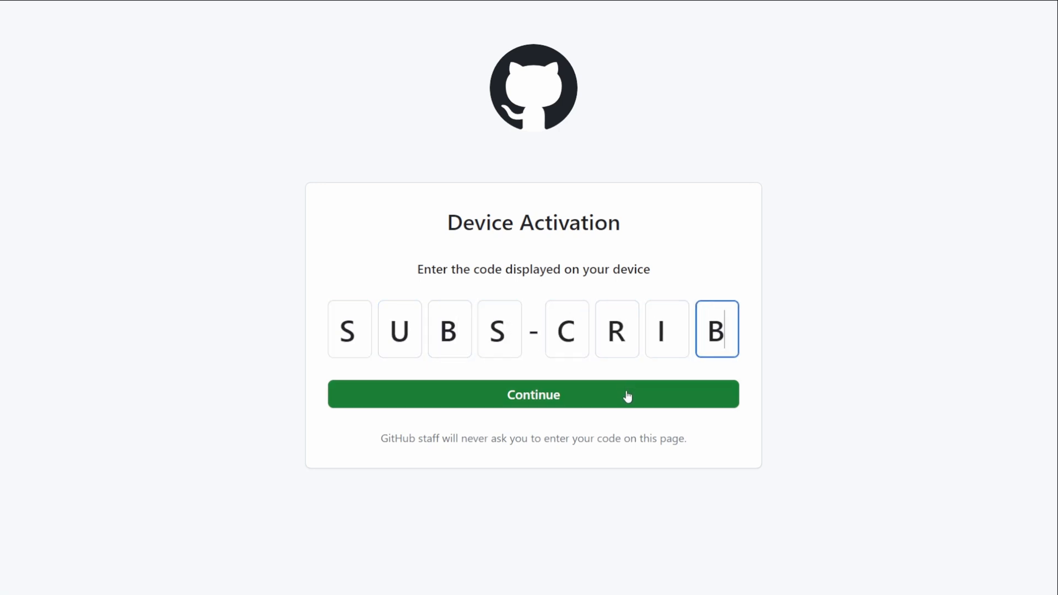
left_click(532, 394)
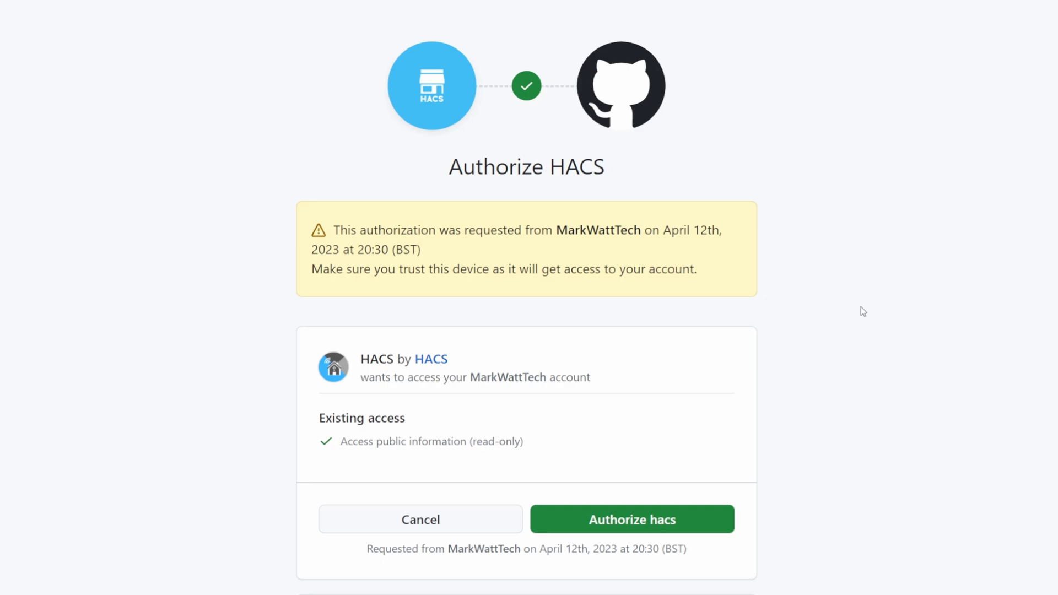
mouse_move(727, 499)
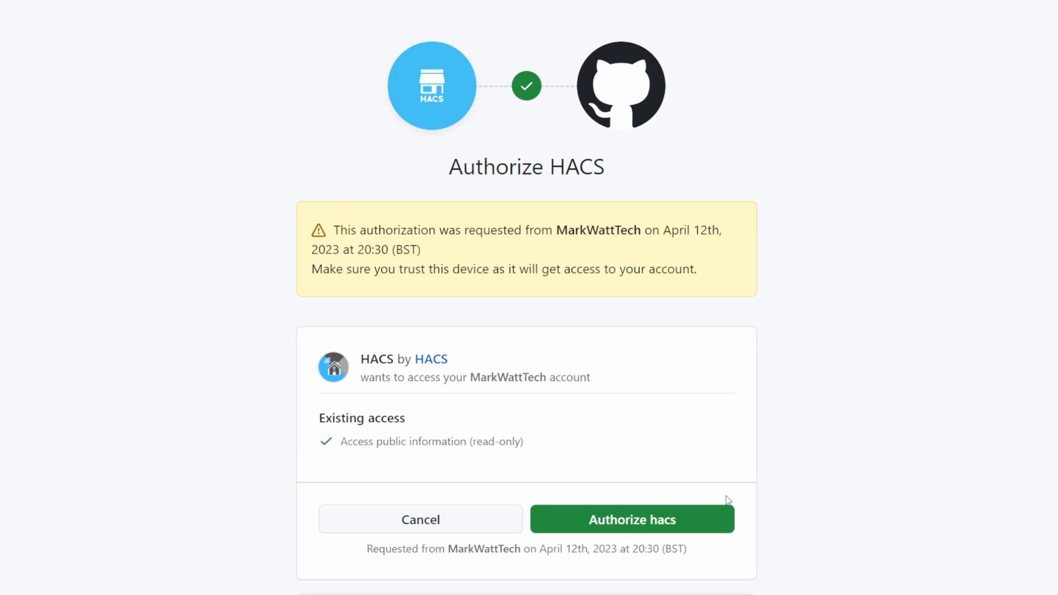
left_click(632, 519)
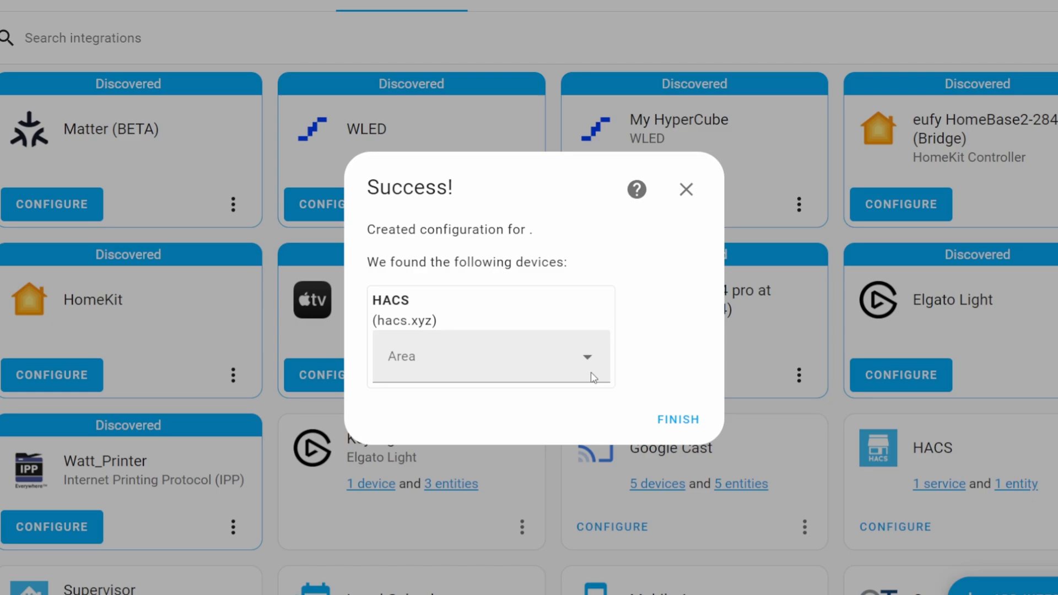
- Place the HACS device in the Office area and finish setup
left_click(489, 356)
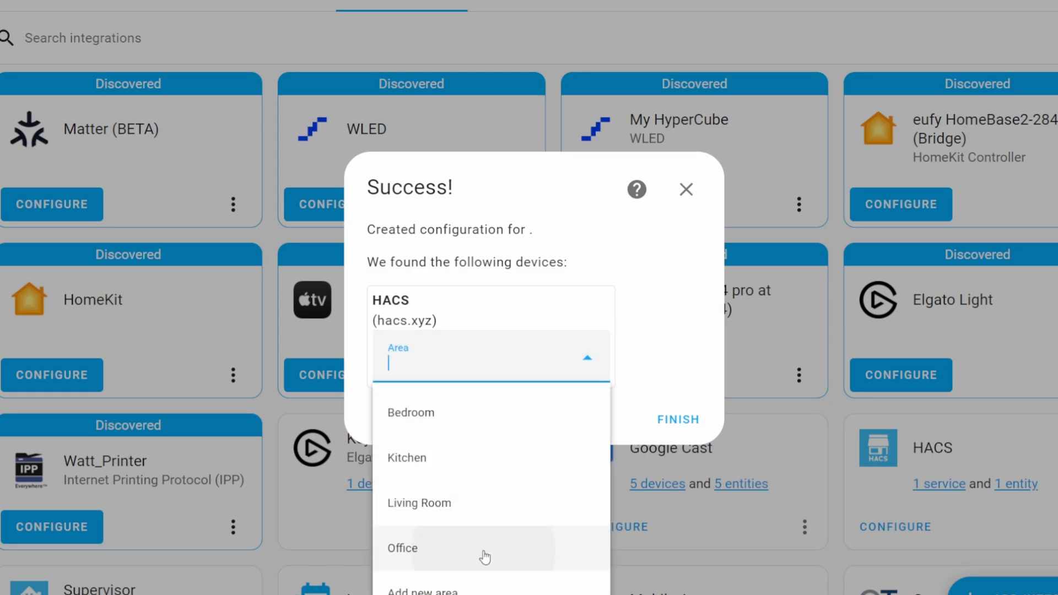
left_click(403, 547)
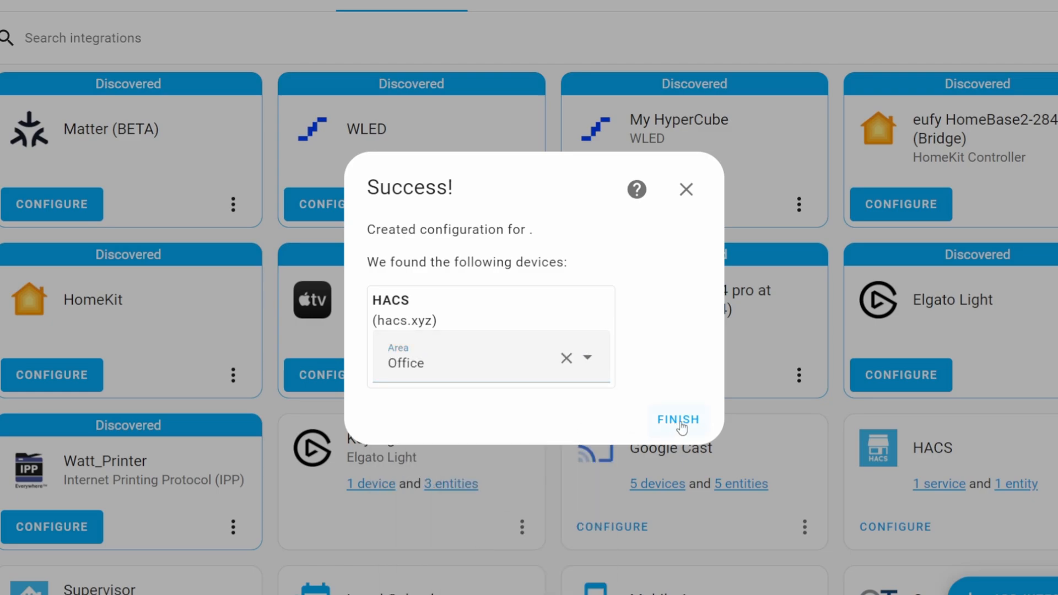
left_click(677, 420)
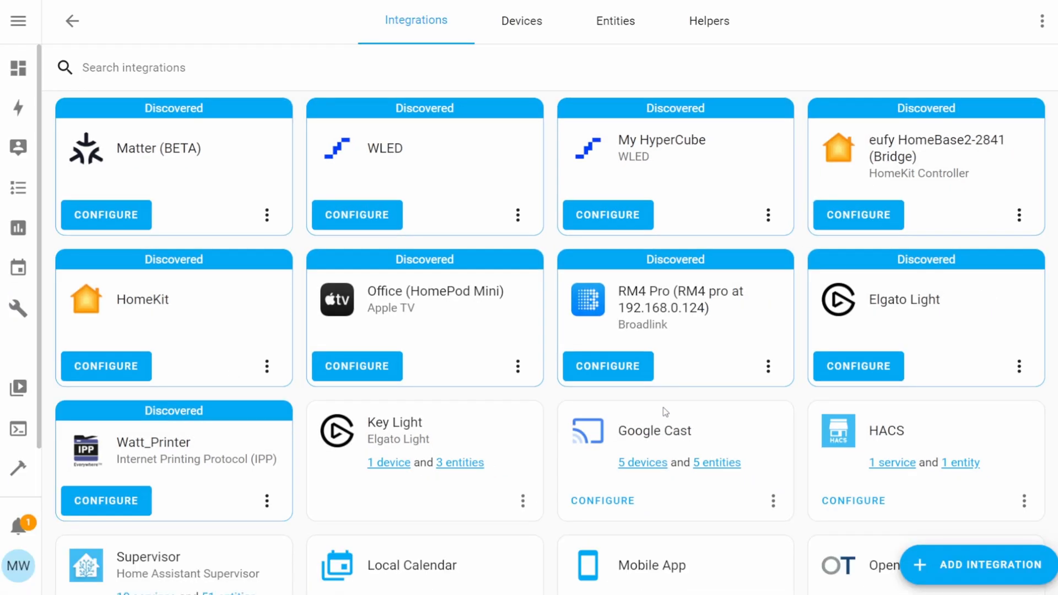
mouse_move(19, 349)
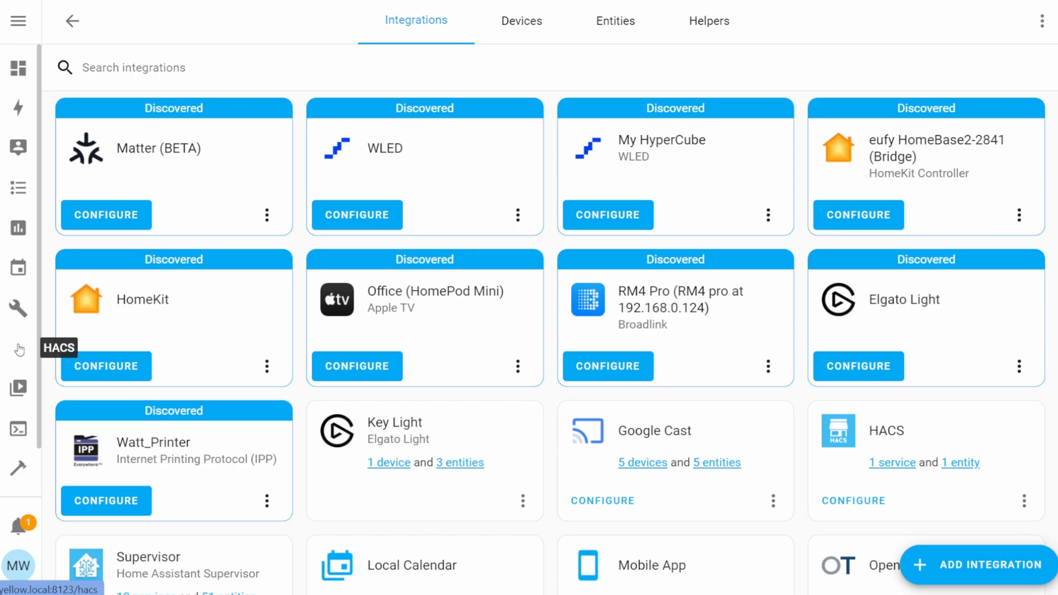
mouse_move(135, 355)
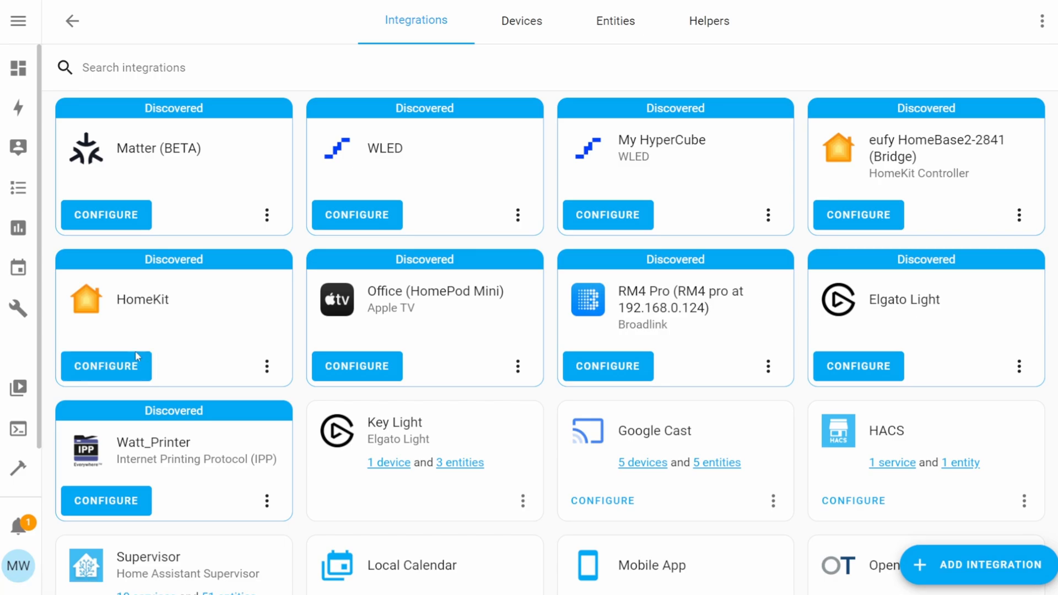
mouse_move(19, 355)
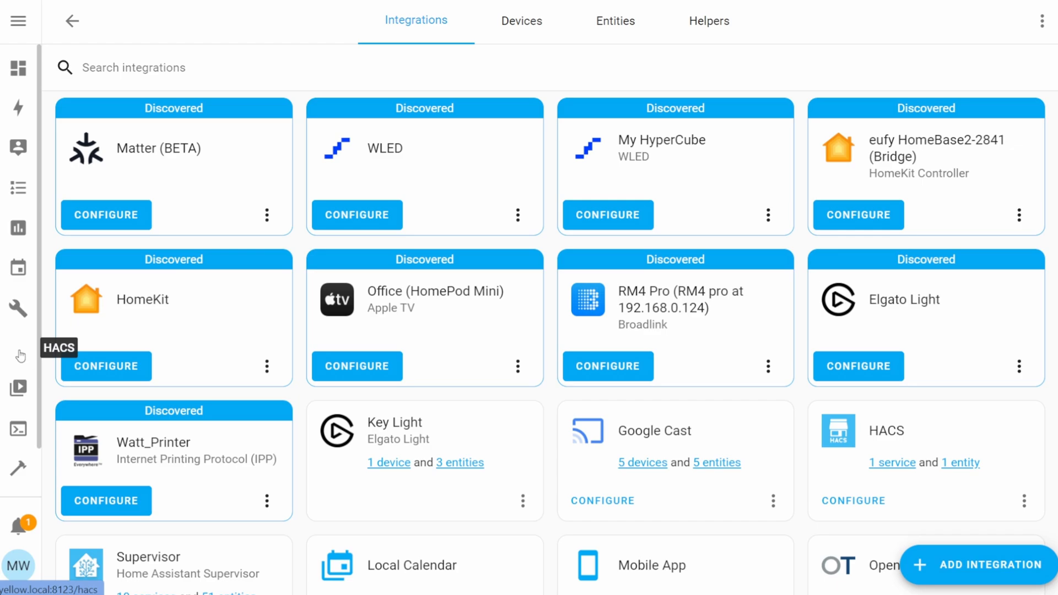
- Hard-refresh the browser twice with Ctrl+F5 so HACS appears in the sidebar
key("ctrl+F5")
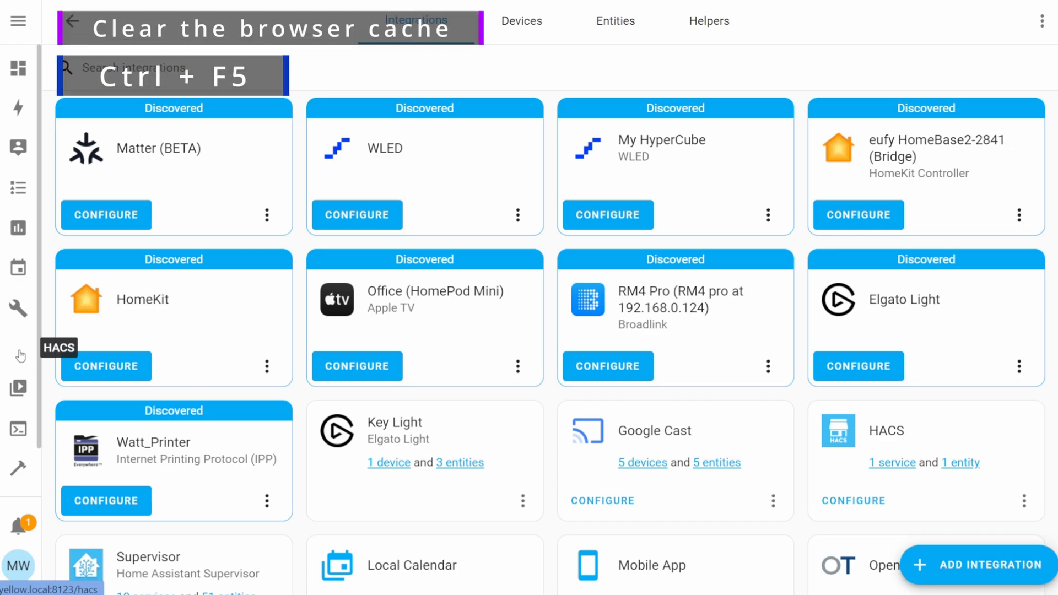
key("ctrl+F5")
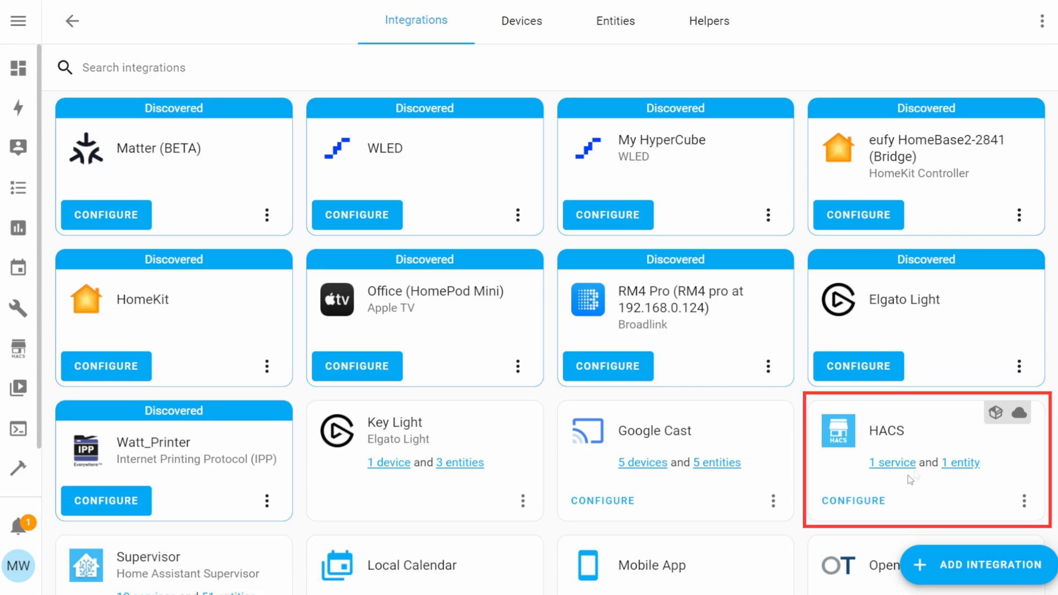
mouse_move(18, 347)
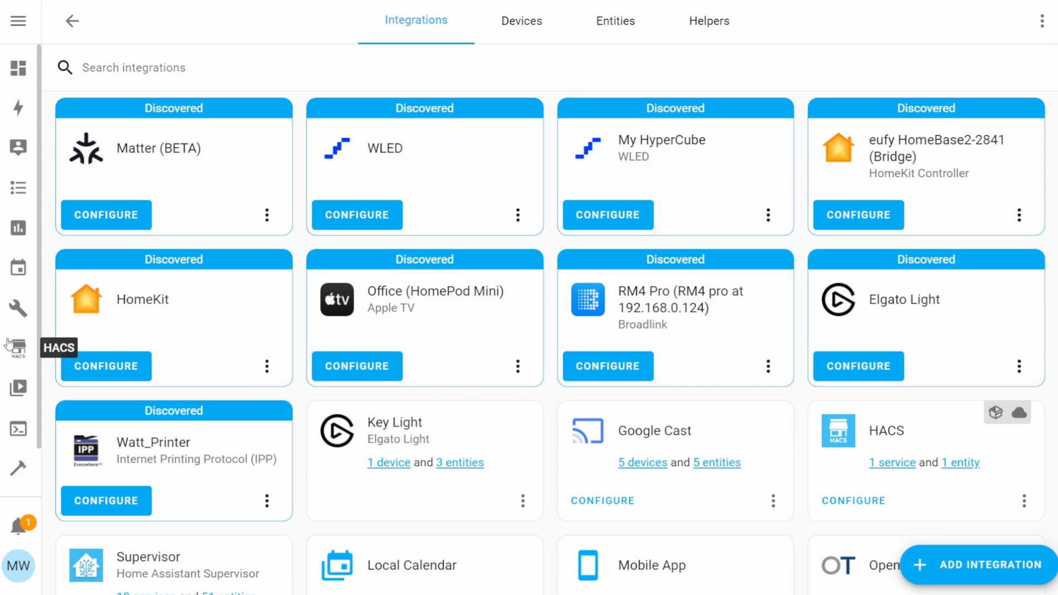
- Open HACS, switch to Frontend, and browse downloadable repositories like Mushroom and mini-graph-card
left_click(18, 346)
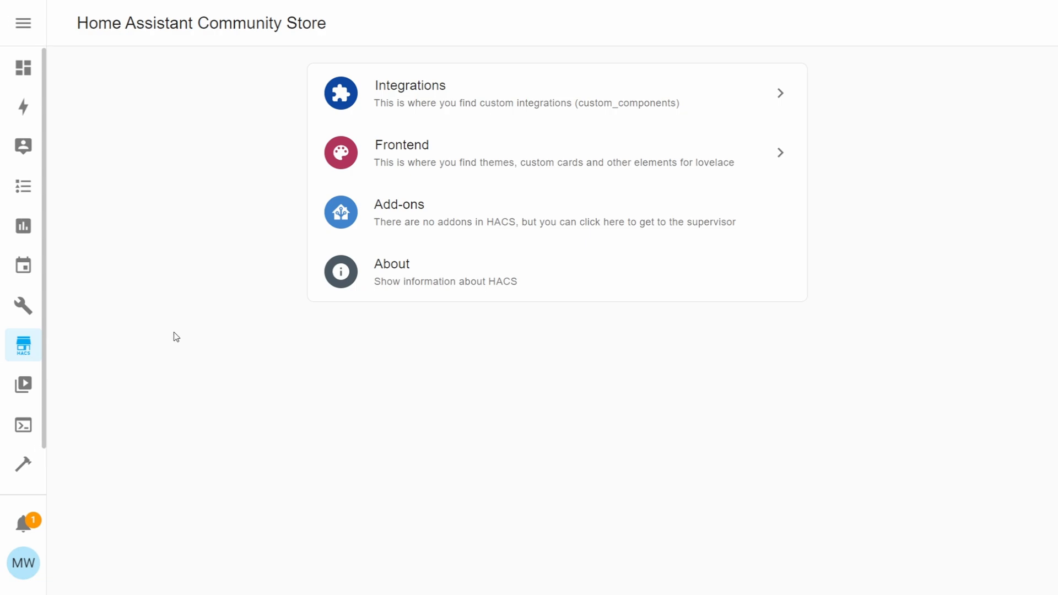
mouse_move(184, 324)
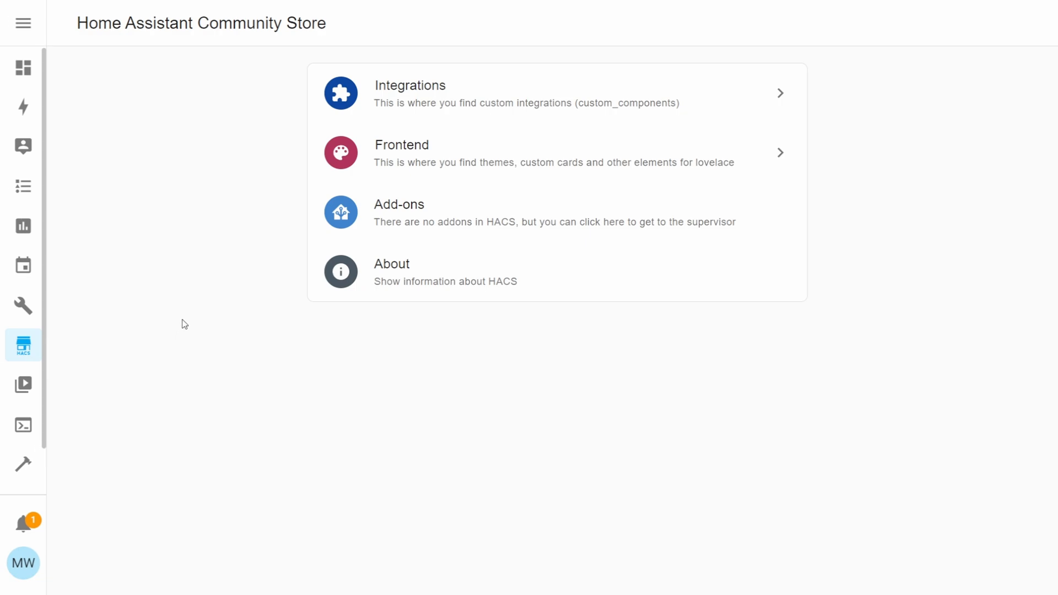
mouse_move(387, 101)
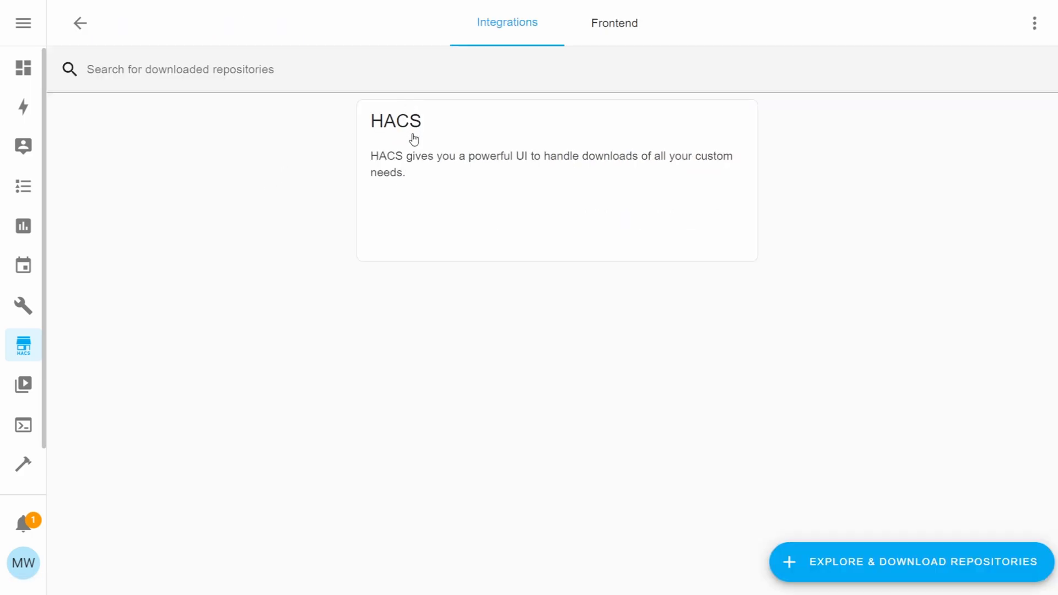
left_click(910, 561)
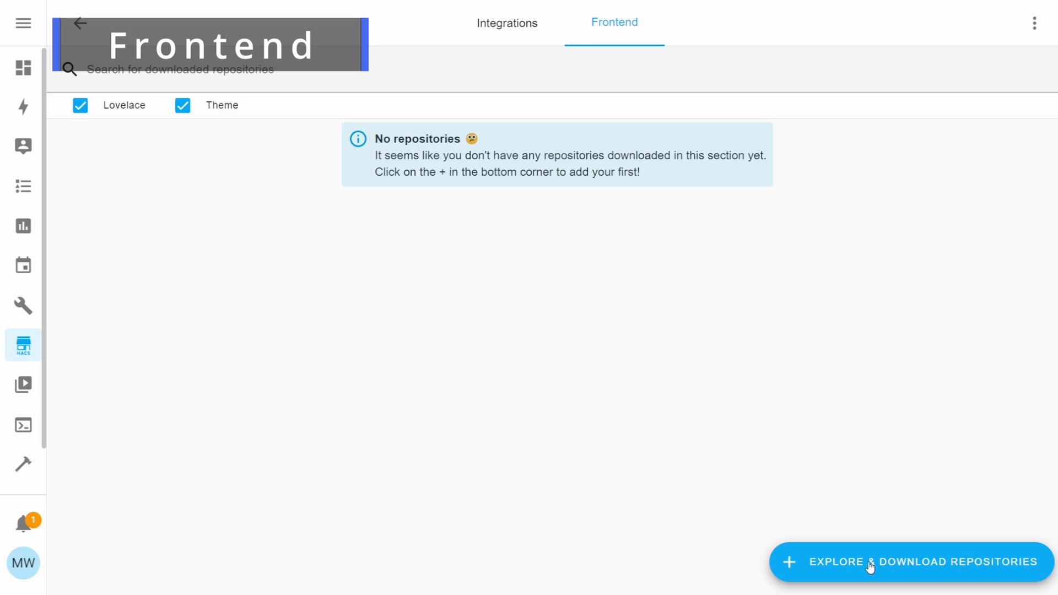
left_click(910, 562)
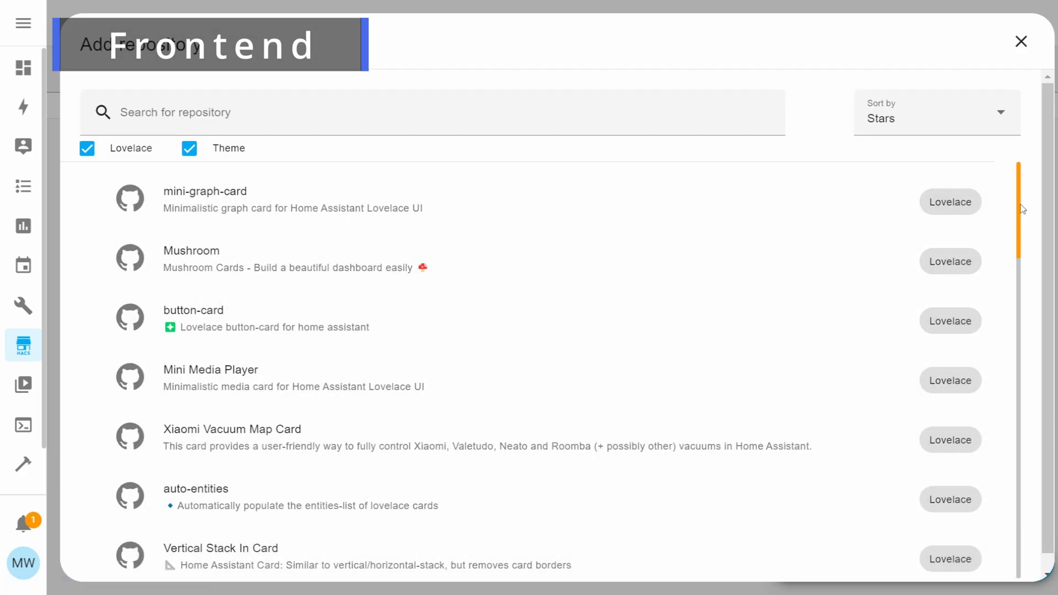
- Scroll the repository list and open the Mushroom card's repository page
scroll("down", 3)
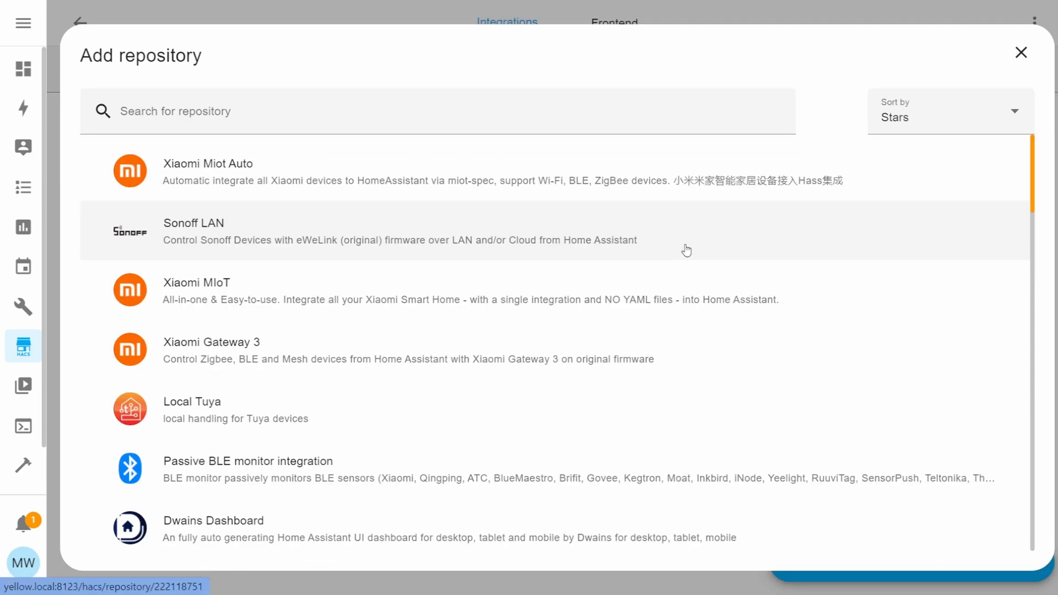
scroll("down", 3)
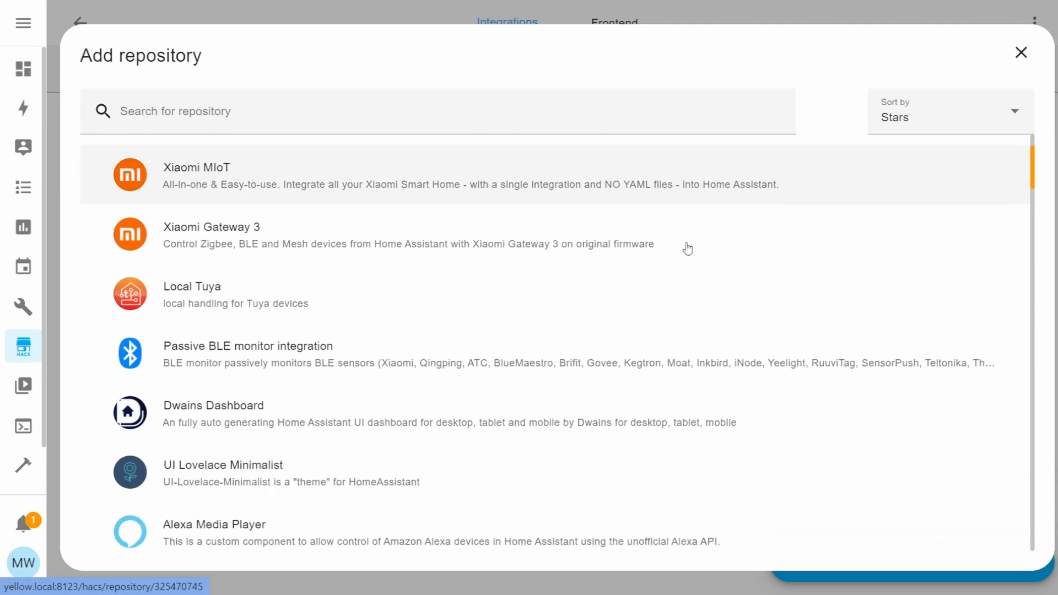
scroll("down", 3)
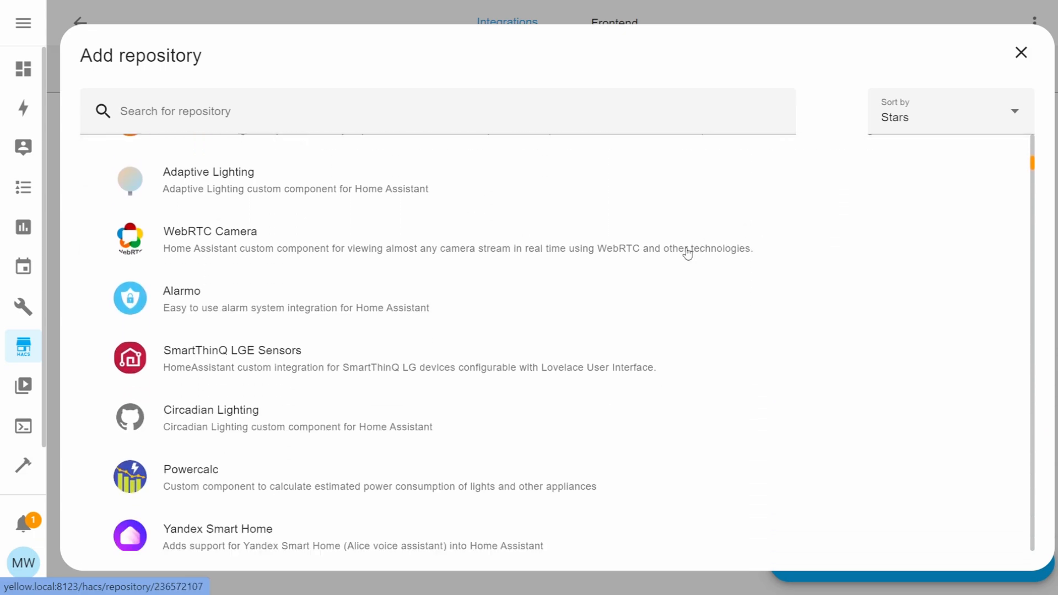
scroll("down", 3)
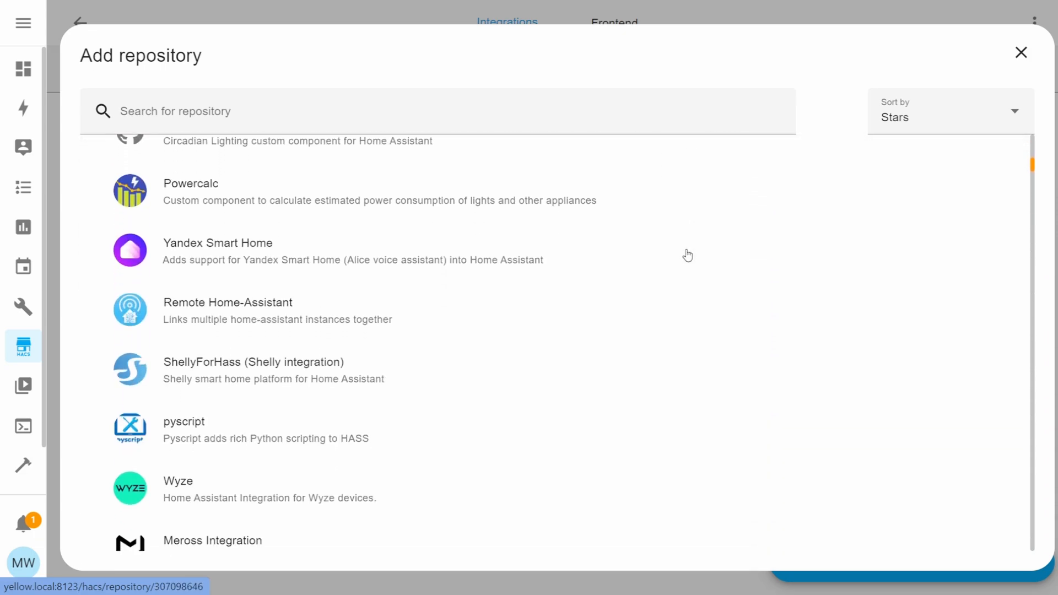
left_click(1021, 53)
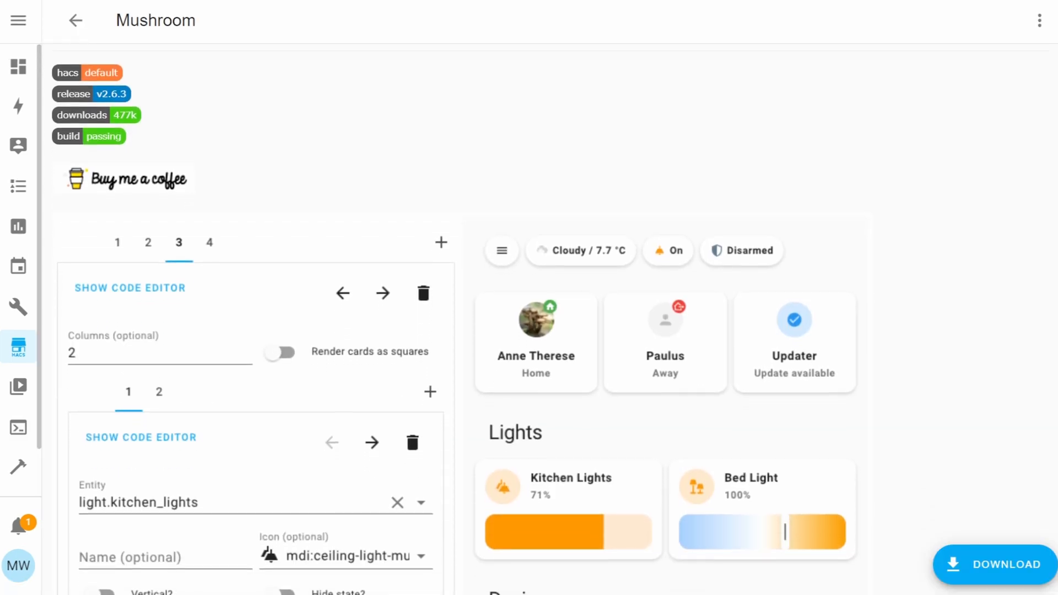
scroll("down", 3)
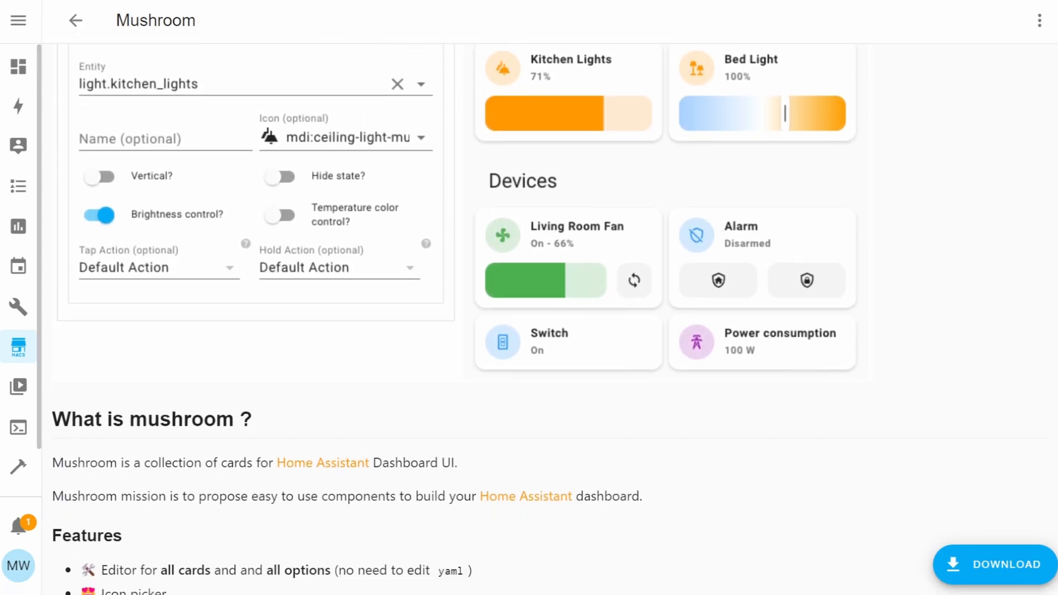
left_click(75, 21)
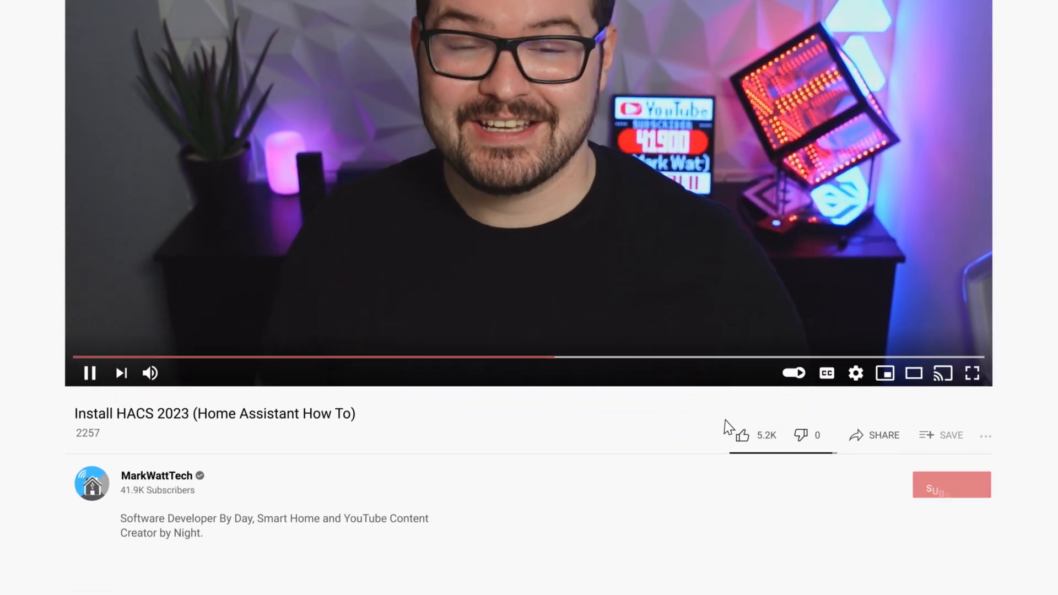
- Subscribe to the MarkWattTech channel below the HACS install video
left_click(950, 484)
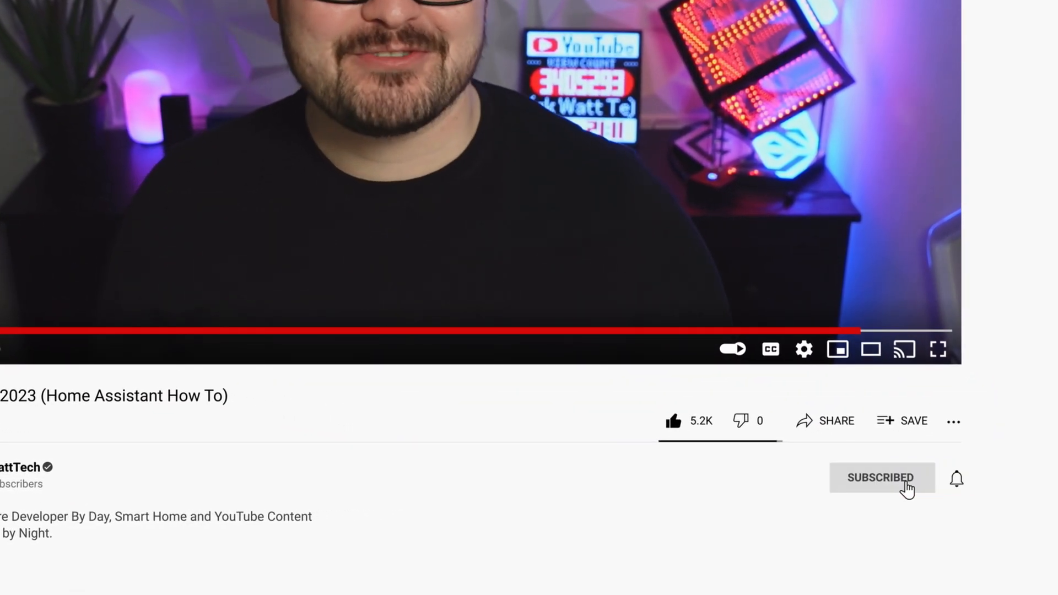